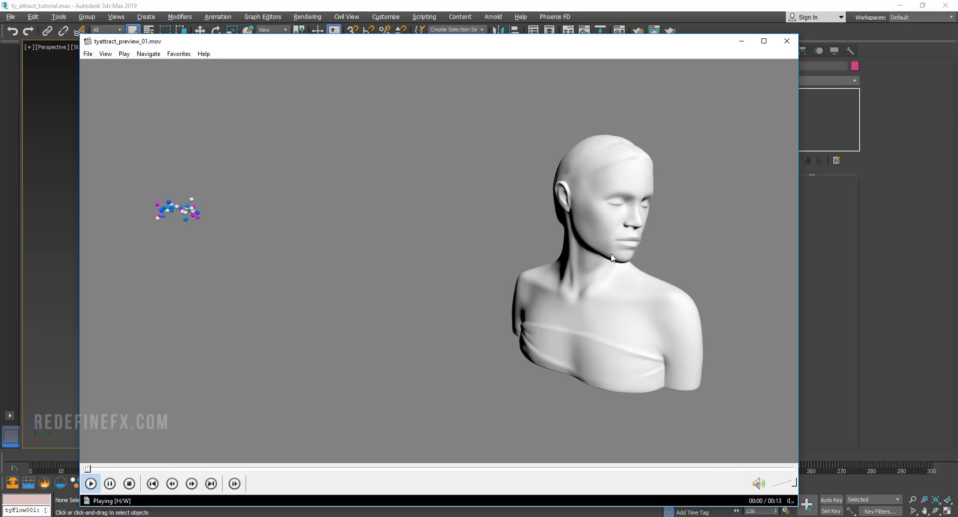
- Review the finished-effect preview movie, pausing on the settled spheres, then close it
click(90, 484)
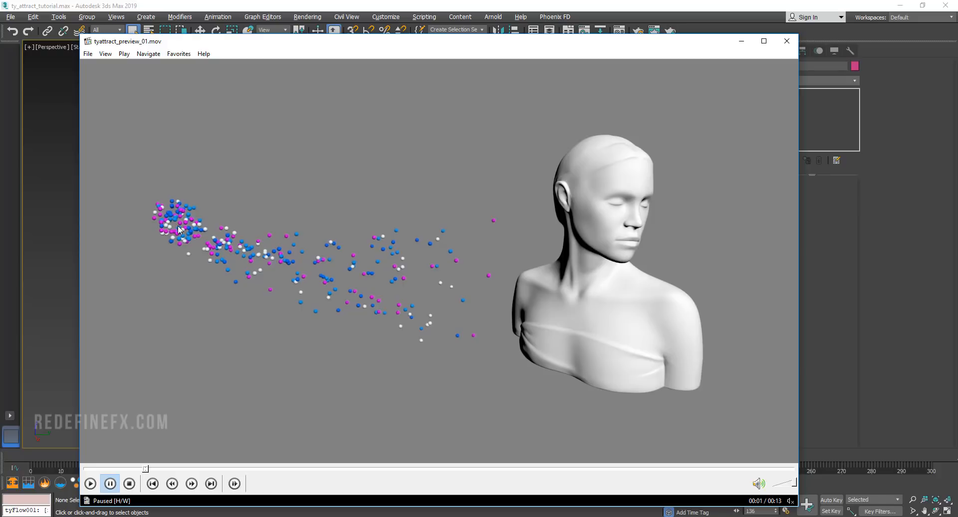
mouse_move(654, 227)
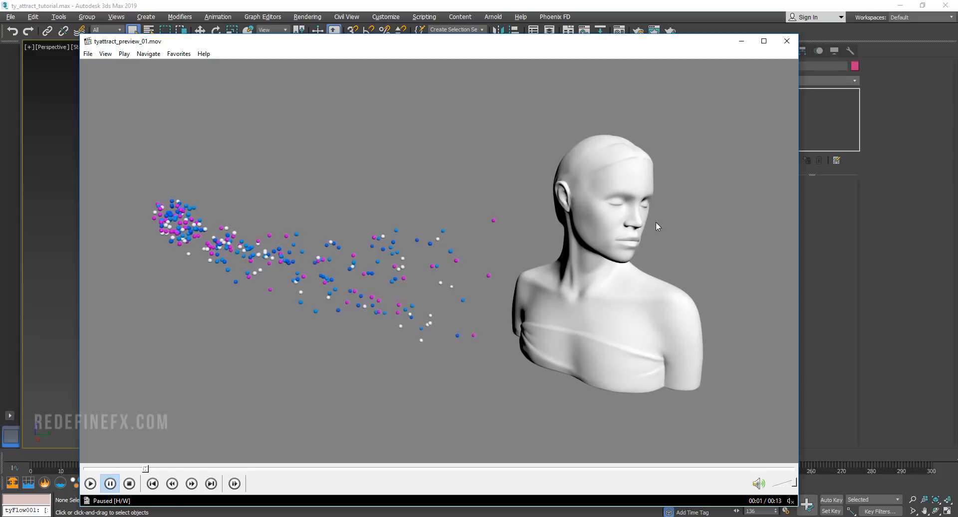
click(90, 484)
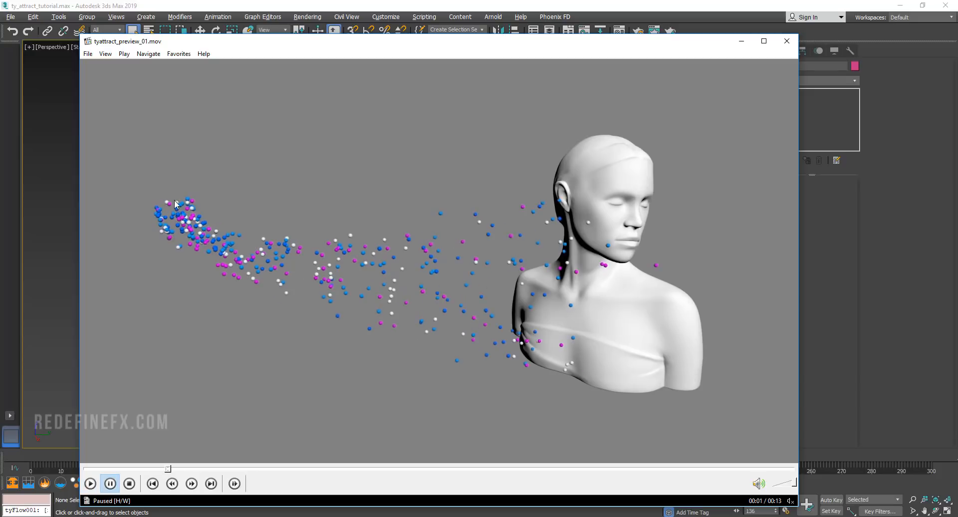
click(90, 484)
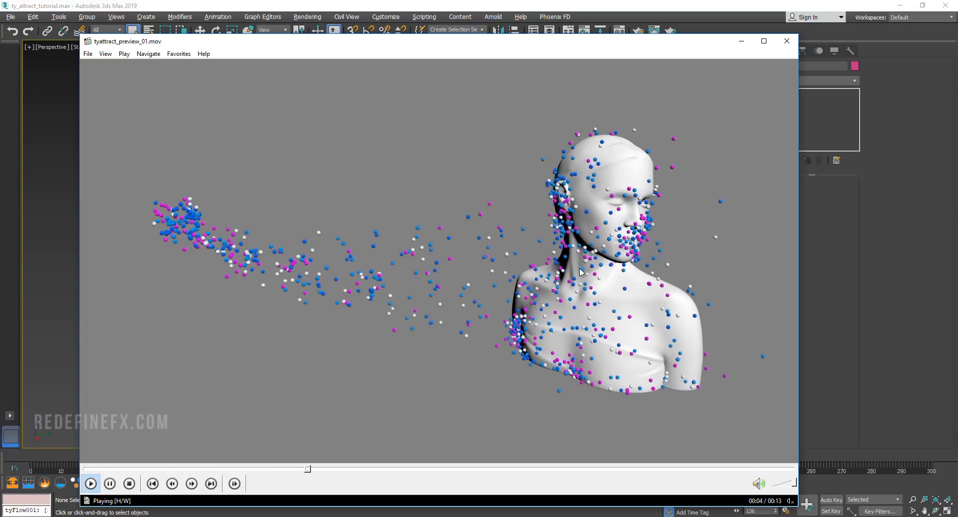
click(110, 484)
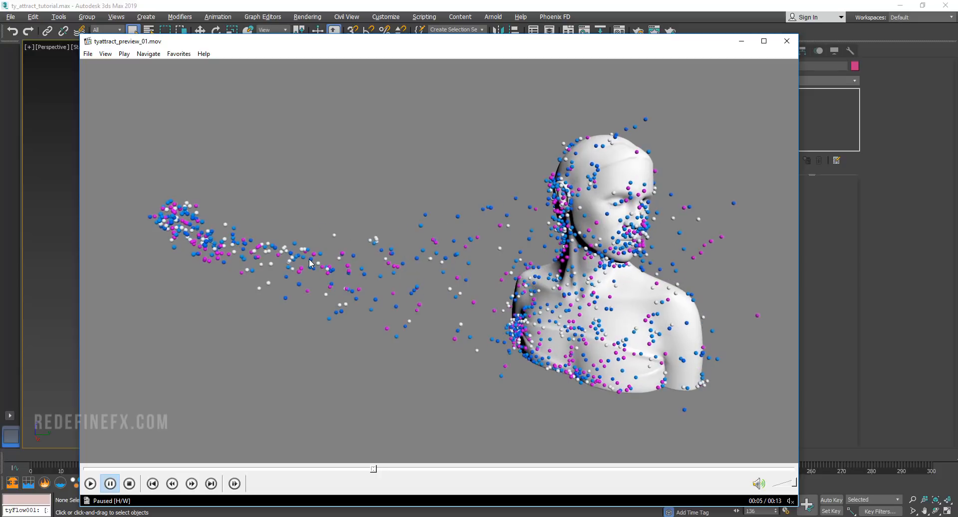
mouse_move(465, 220)
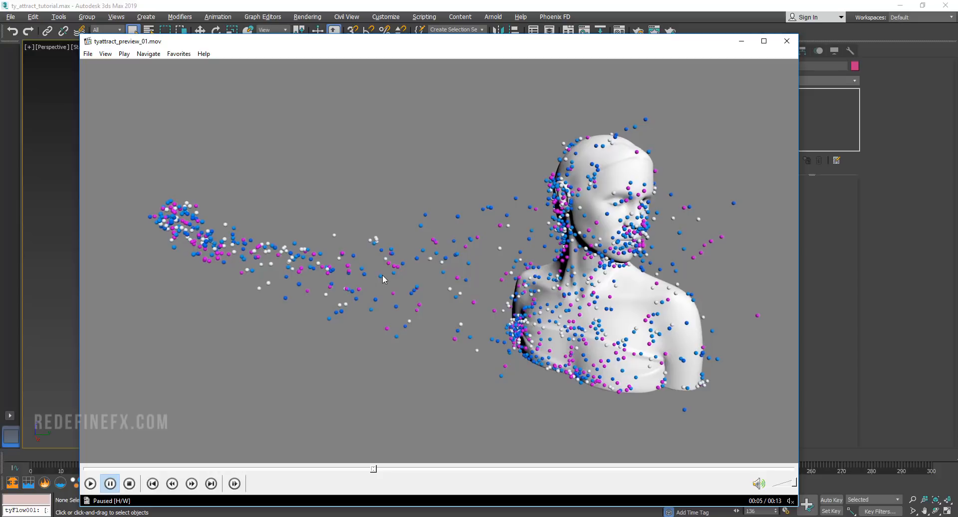
mouse_move(494, 287)
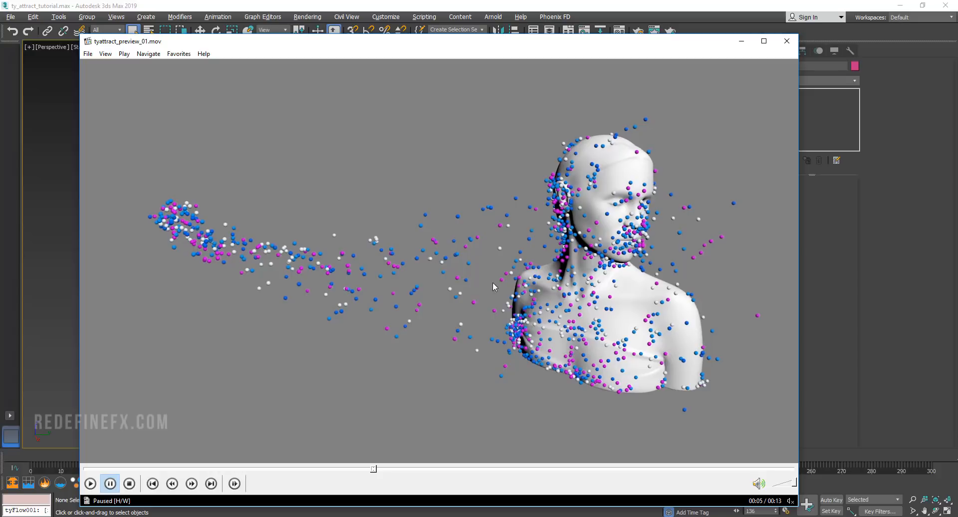
click(786, 41)
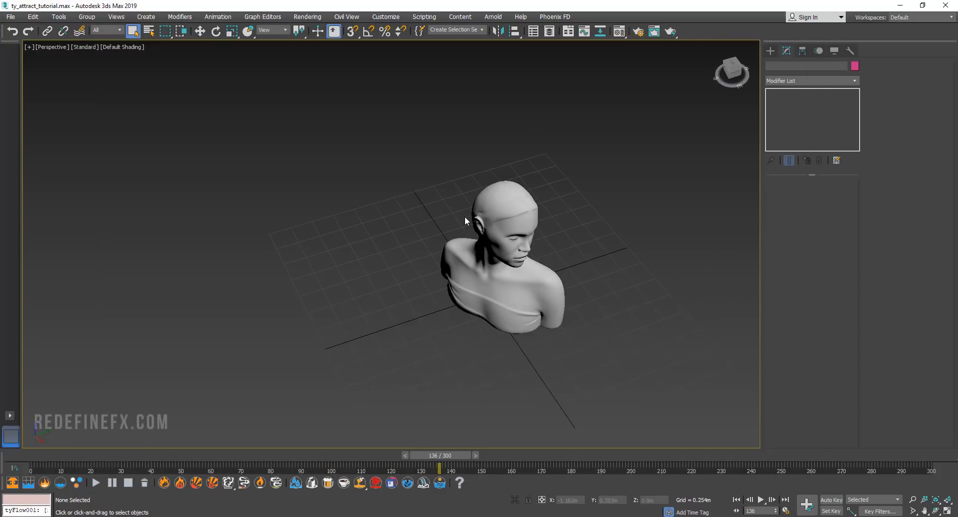
- Create a tyIcon helper beside the bust and raise it above the ground with Move
drag(464, 220, 529, 198)
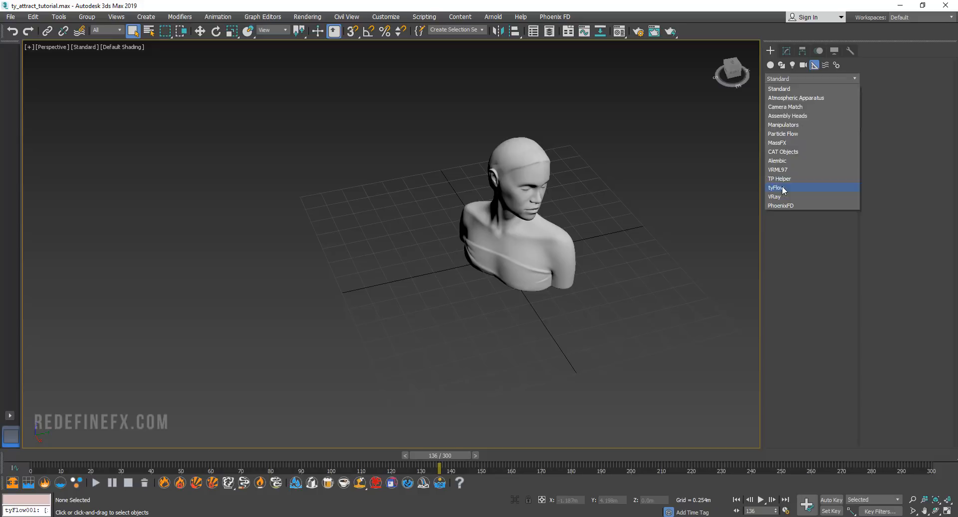
click(775, 187)
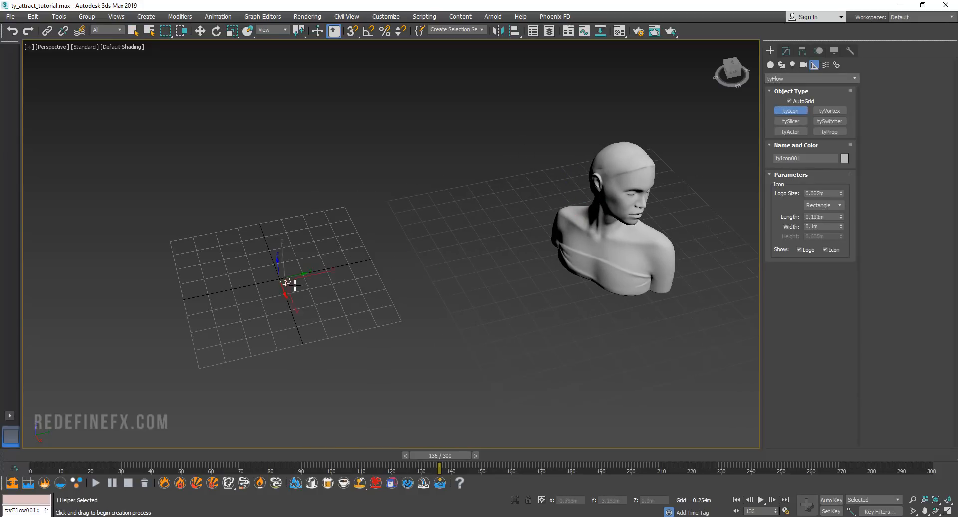
click(200, 31)
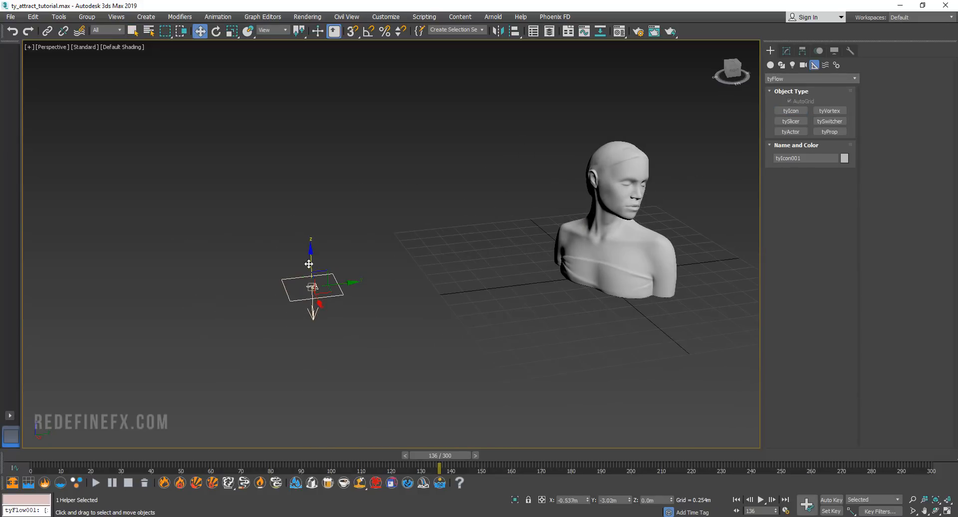
click(770, 65)
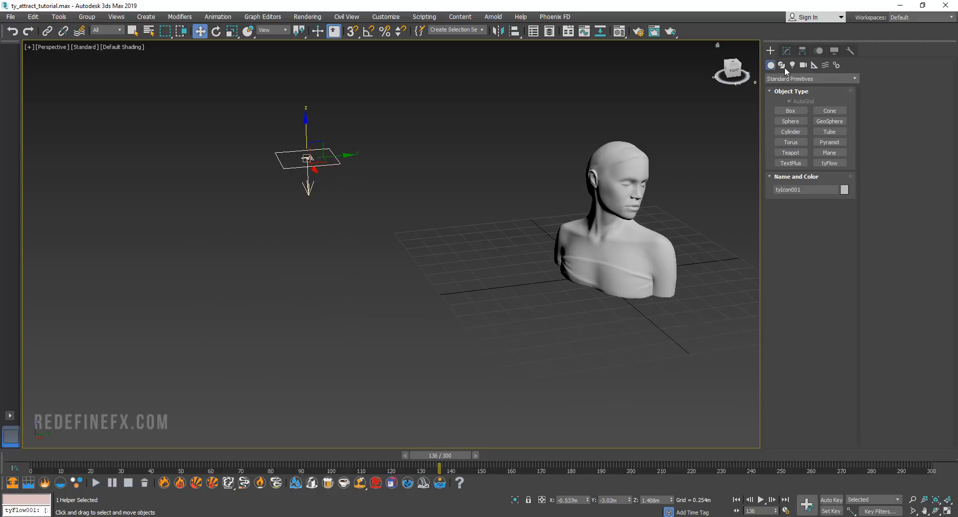
click(830, 163)
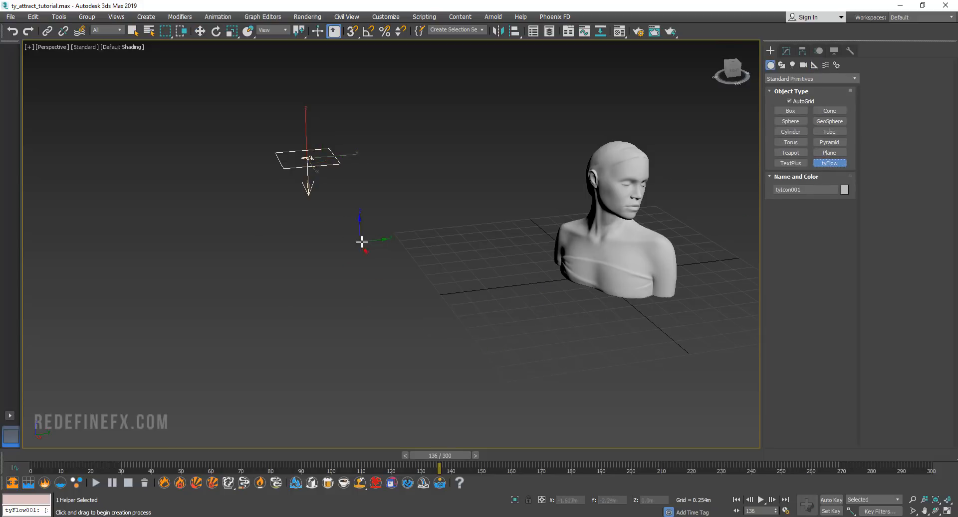
- Place a tyFlow object near the grid centre and uncheck Default Gravity in its PhysX rollout
click(786, 51)
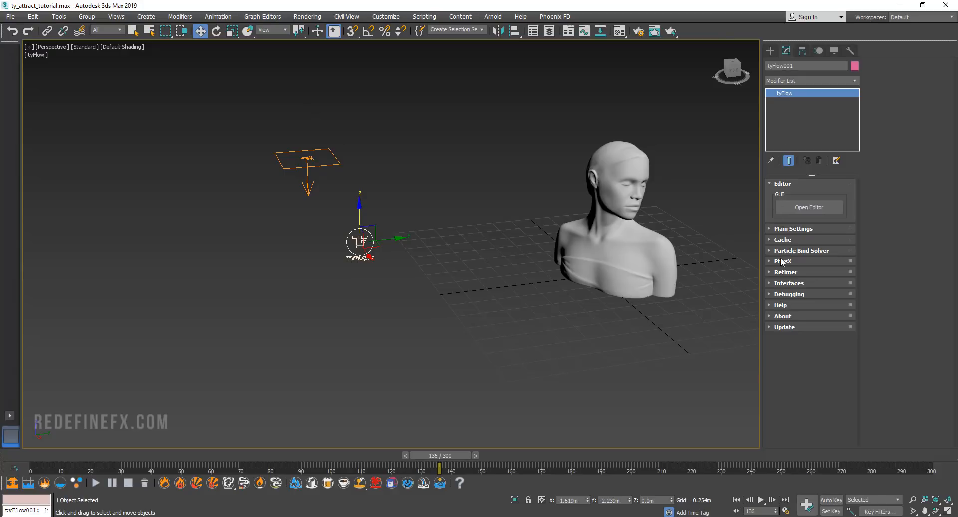
click(782, 261)
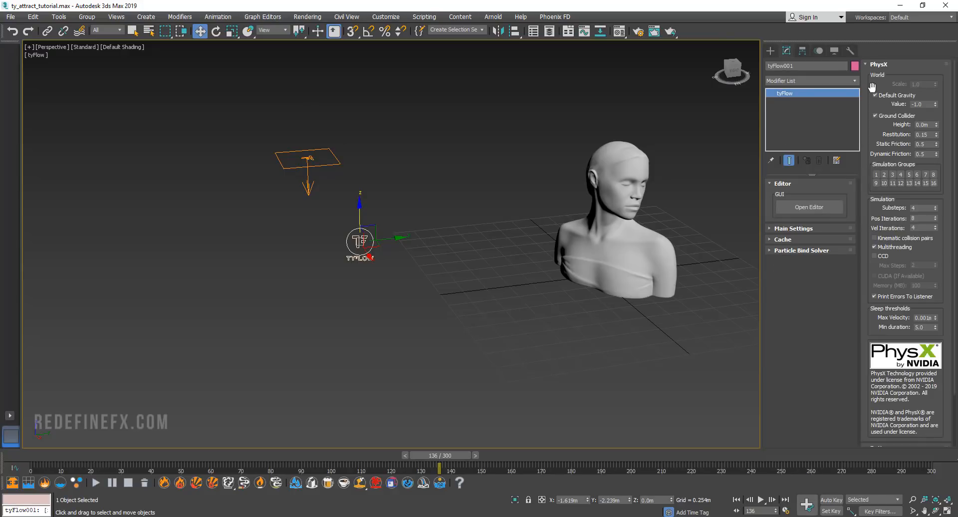
click(877, 95)
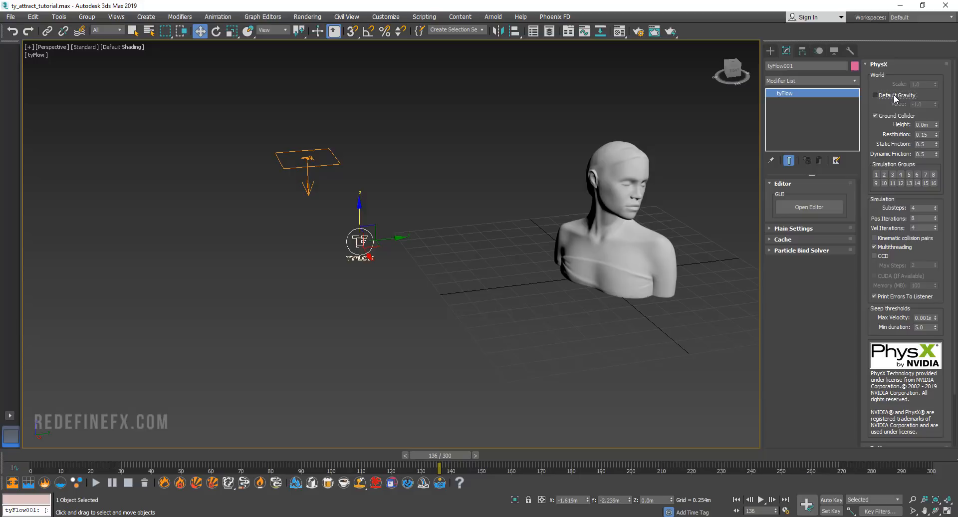
click(876, 95)
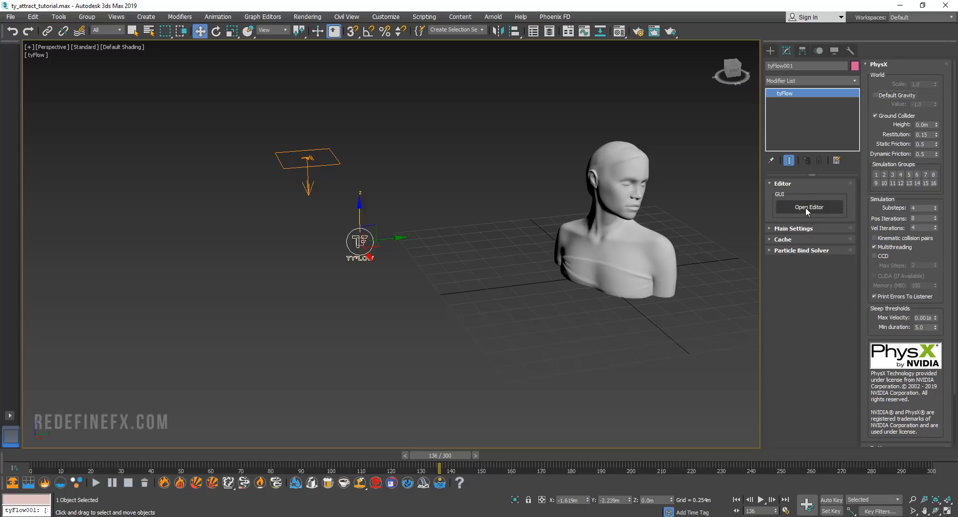
- Add a Birth event positioned on tyIcon001's surface with Speed directed along the icon arrow
click(809, 206)
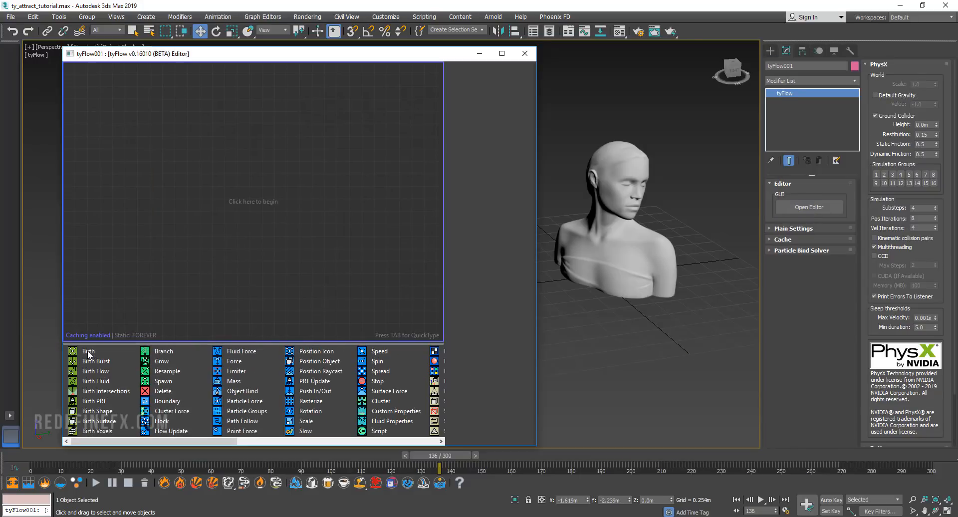
click(88, 351)
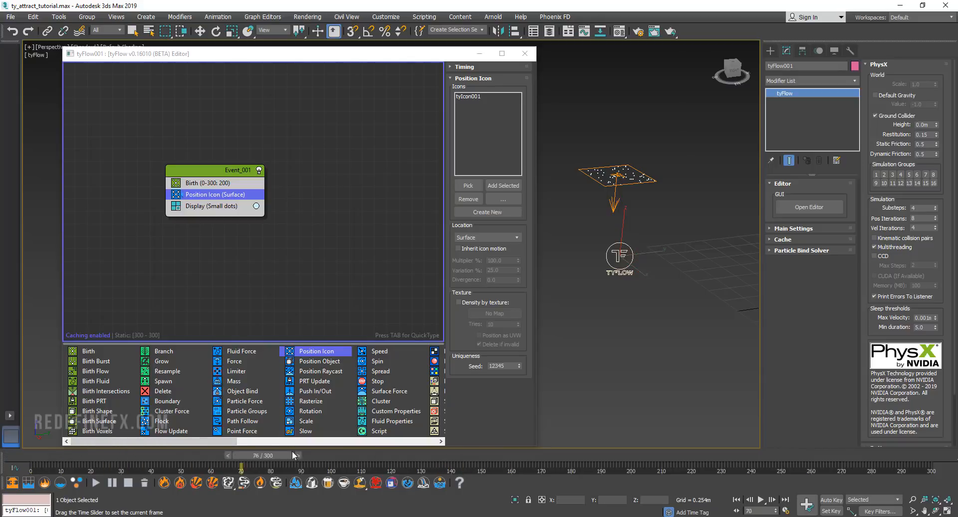
drag(241, 465, 372, 456)
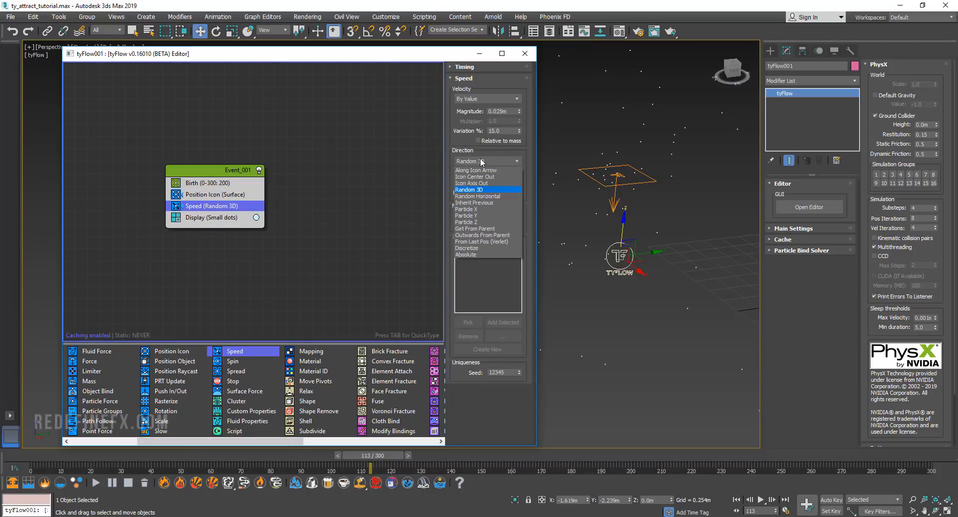
click(476, 169)
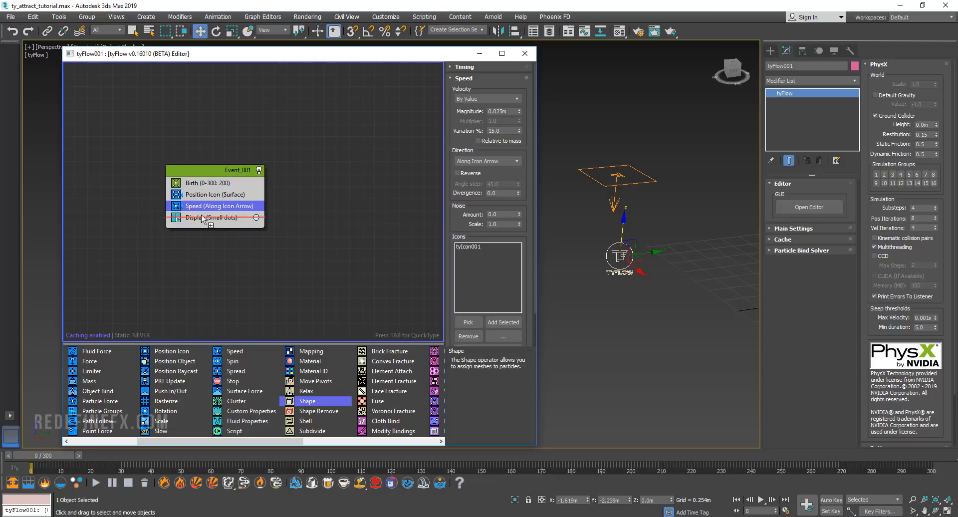
- Add a Shape operator making each particle a 3D Sphere (MidRes)
click(193, 217)
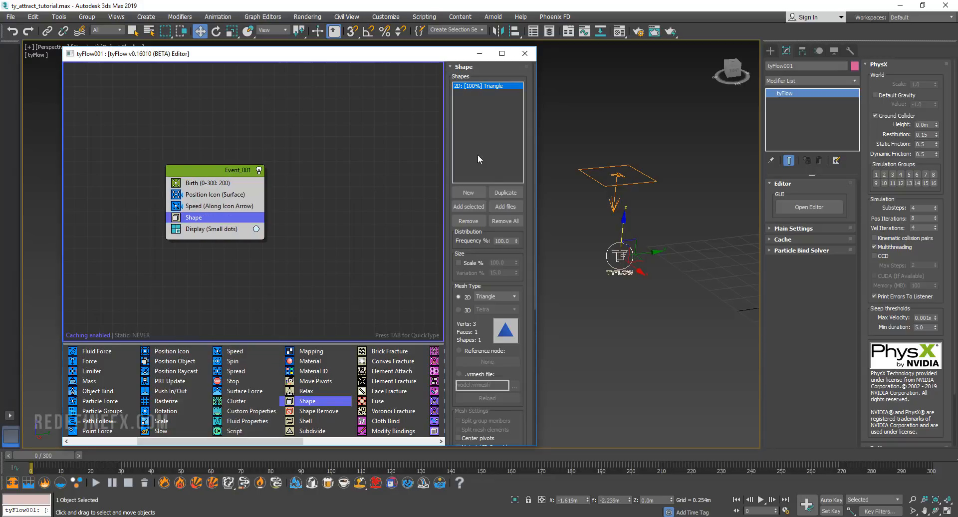
click(495, 310)
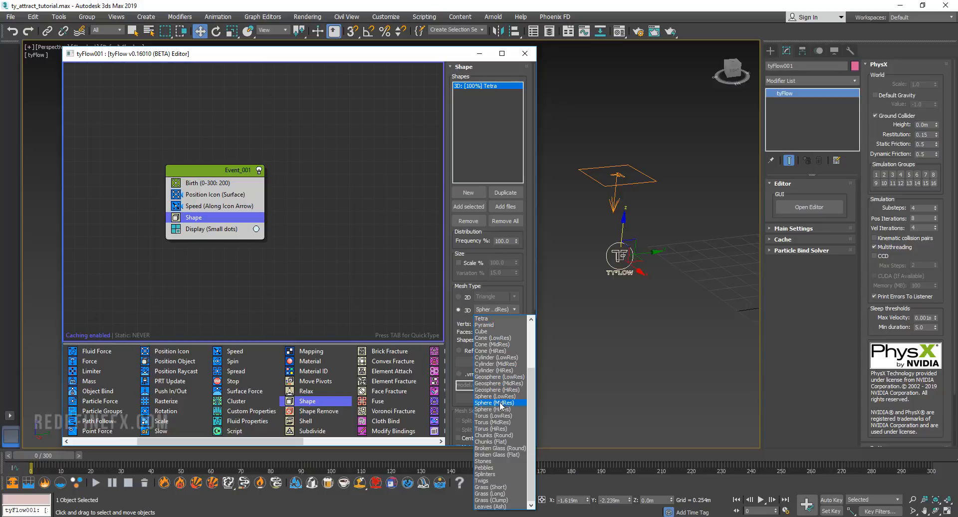
click(494, 404)
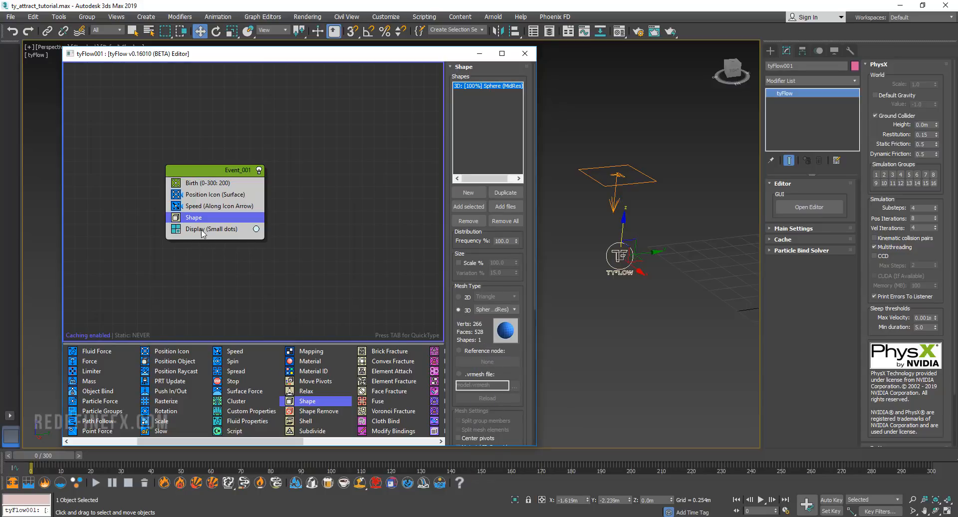
- Set the event's Display type to Geometry and scrub the timeline to preview
click(211, 229)
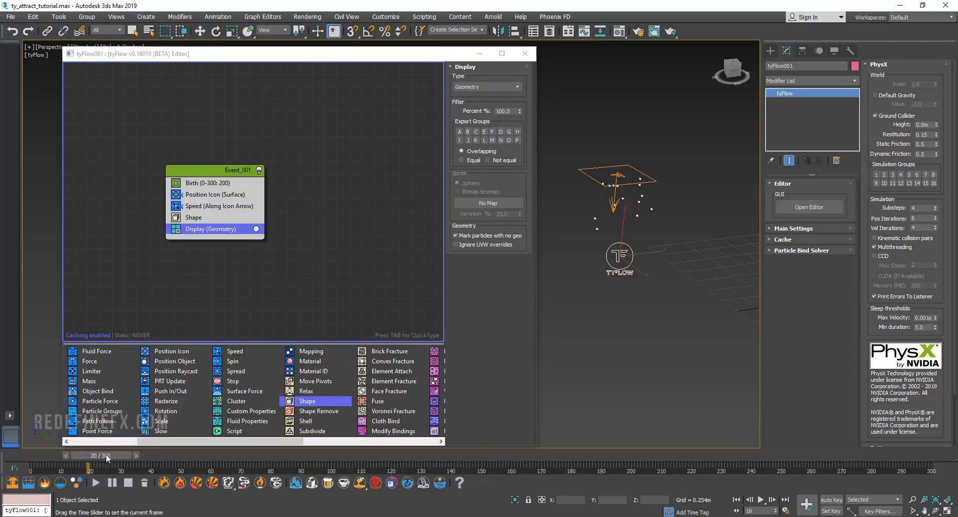
drag(106, 465, 305, 465)
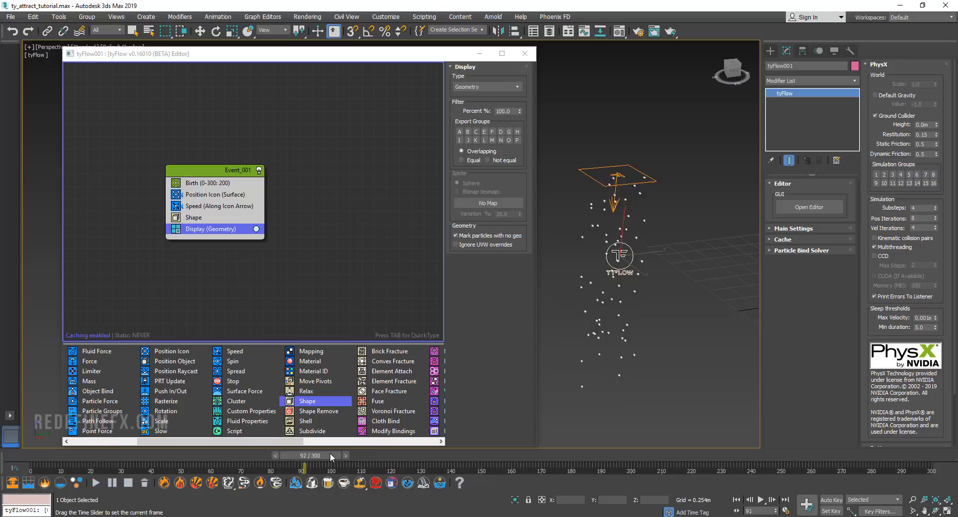
drag(306, 464, 37, 464)
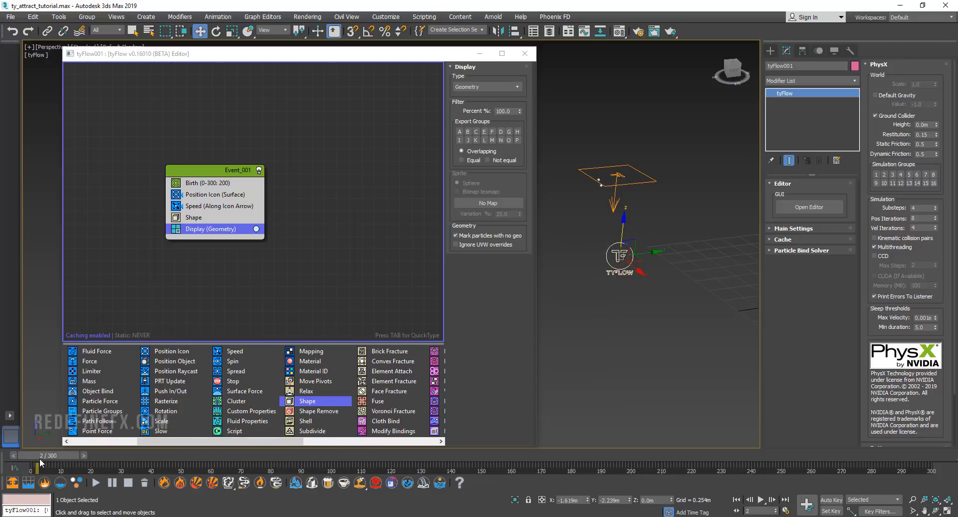
mouse_move(586, 193)
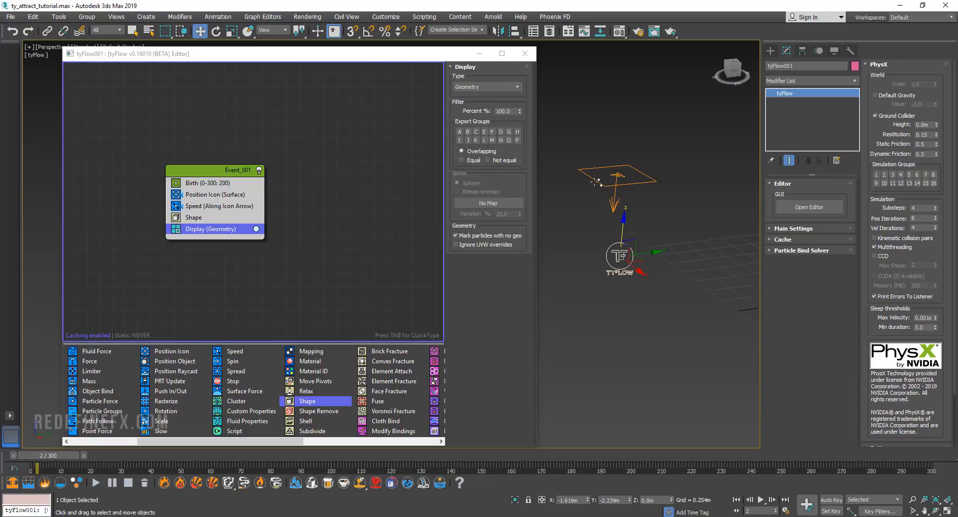
mouse_move(602, 183)
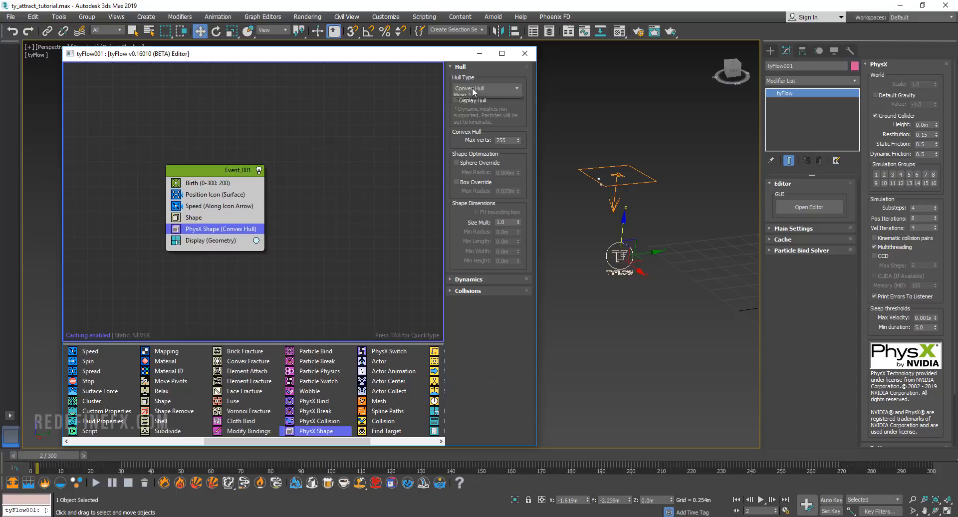
- Set the PhysX Shape hull type to Sphere and scrub through the falling simulation
click(486, 88)
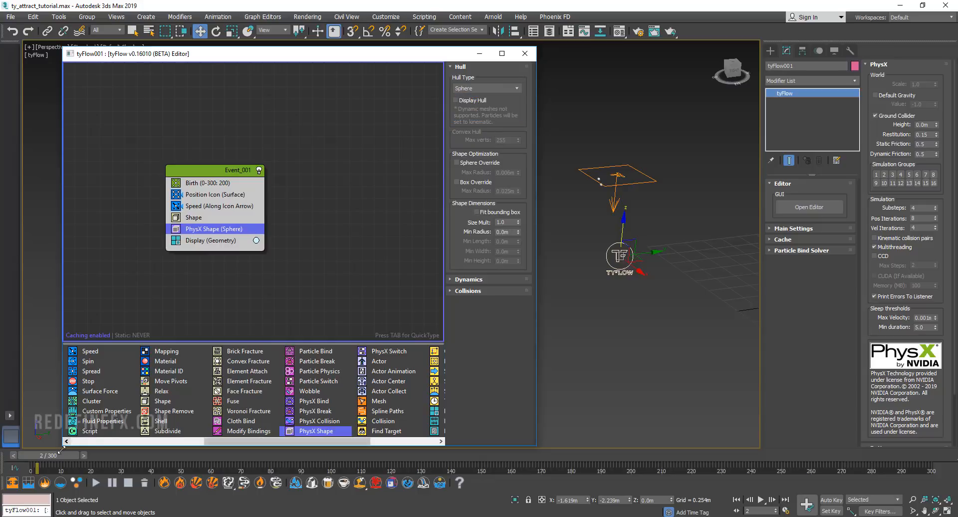
drag(46, 469, 415, 469)
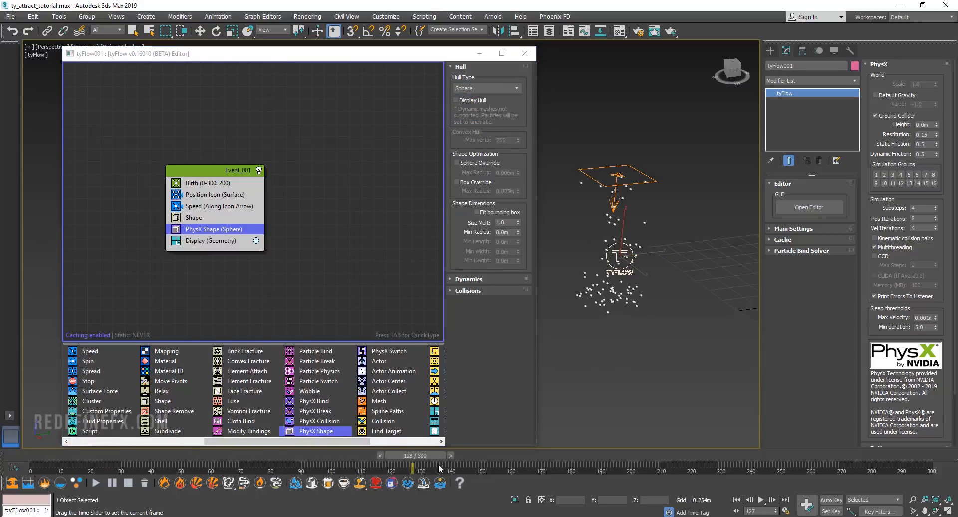
drag(420, 469, 732, 469)
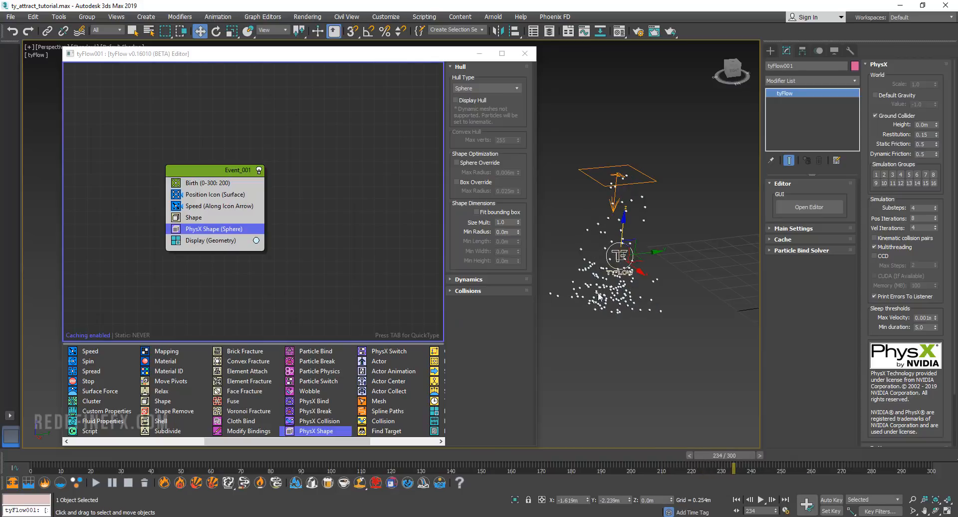
drag(733, 467, 901, 467)
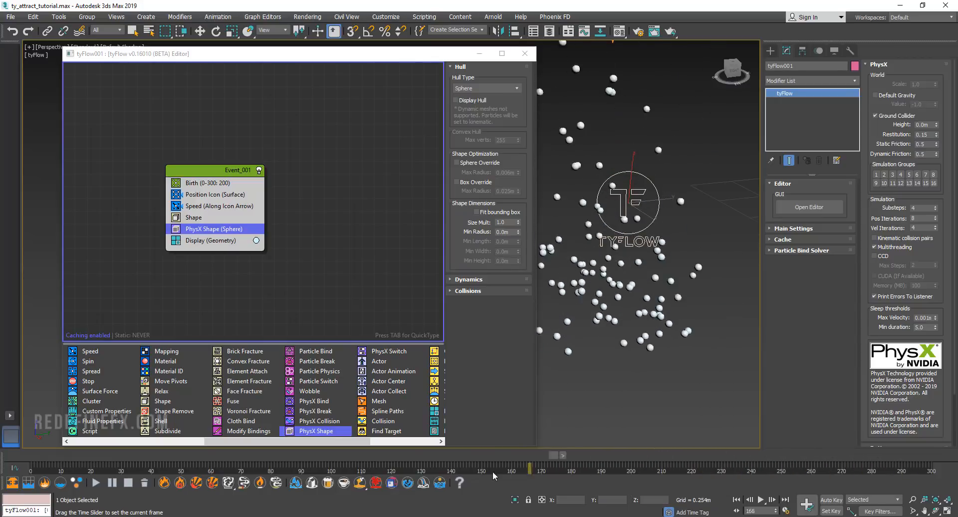
drag(529, 467, 359, 467)
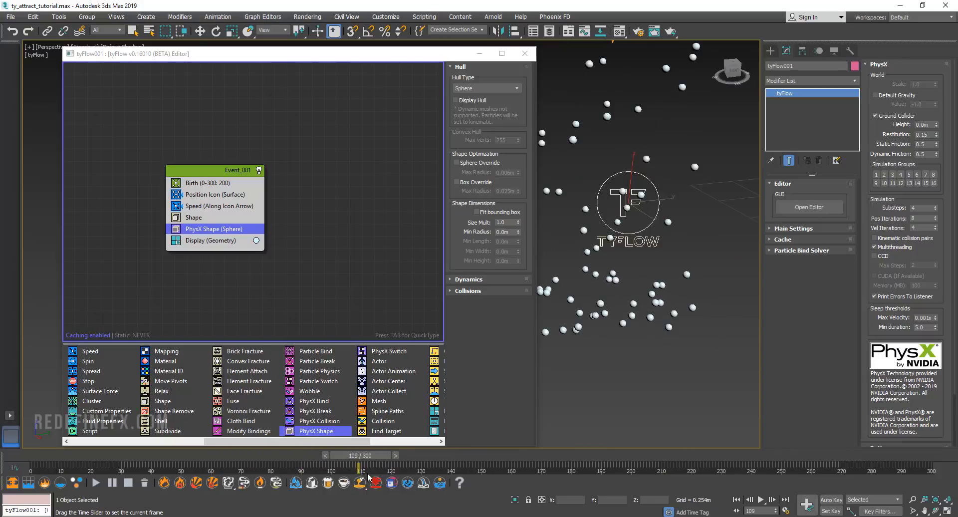
drag(359, 467, 676, 467)
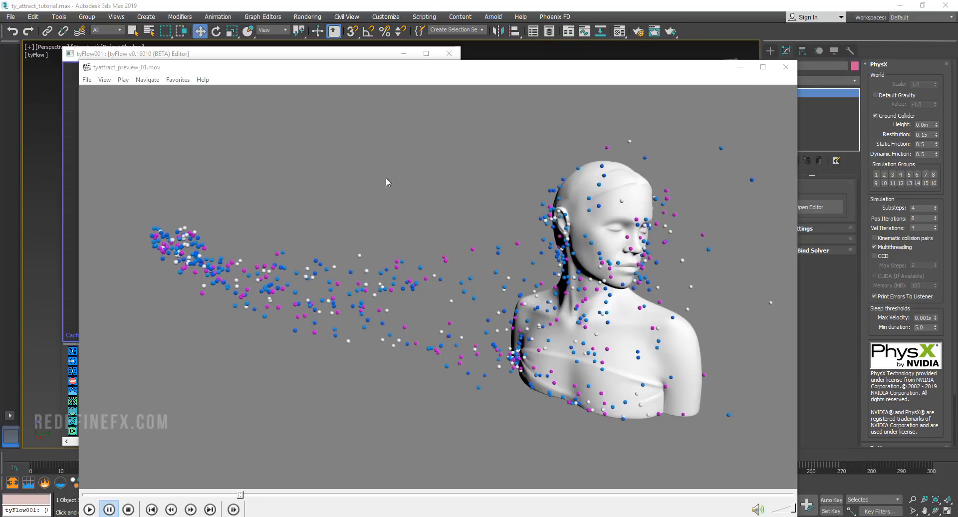
mouse_move(176, 227)
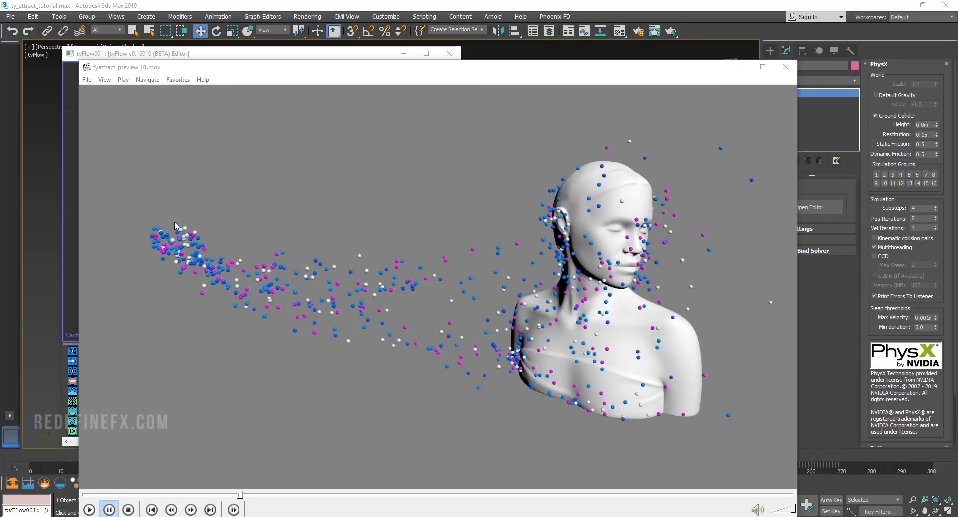
mouse_move(607, 208)
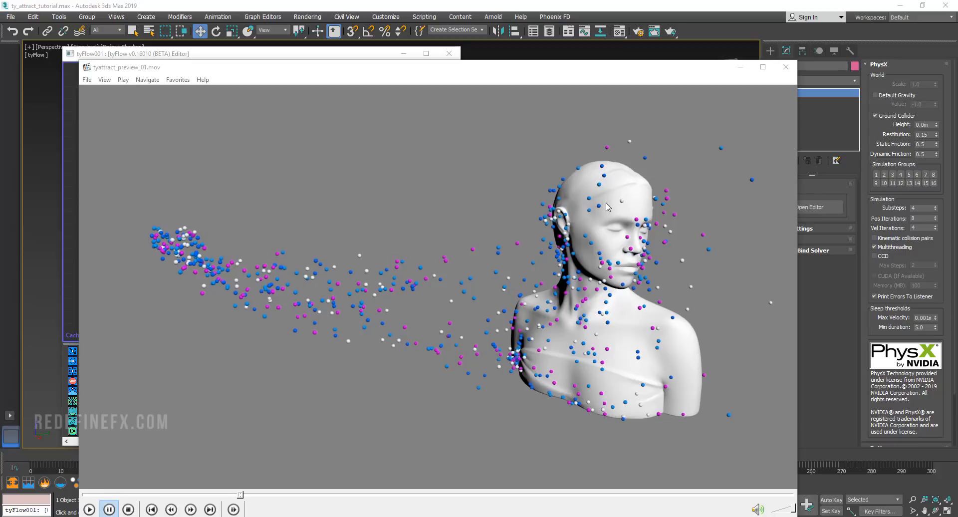
mouse_move(175, 241)
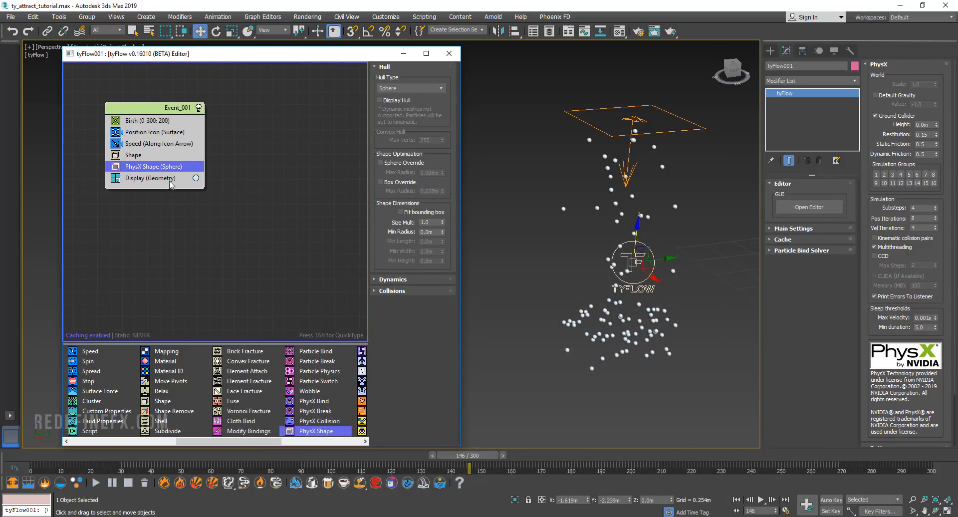
mouse_move(269, 331)
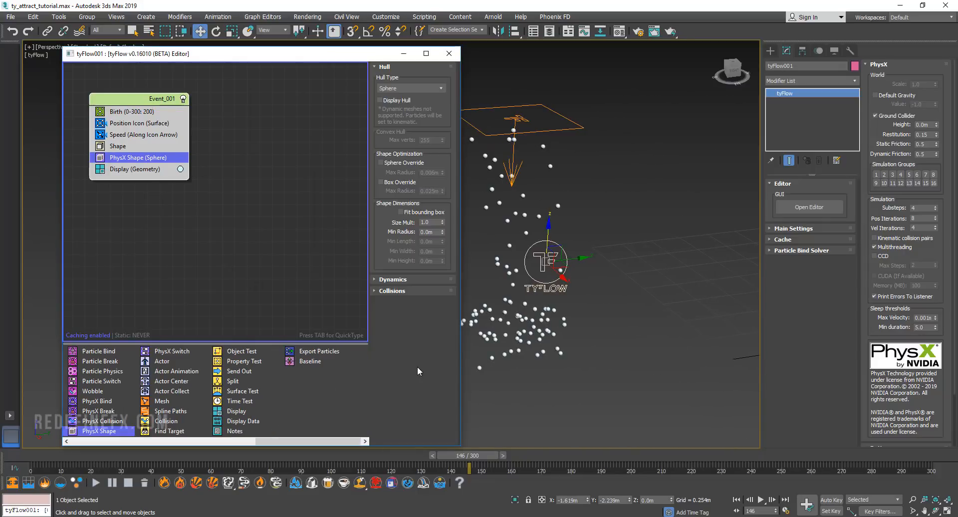
mouse_move(240, 371)
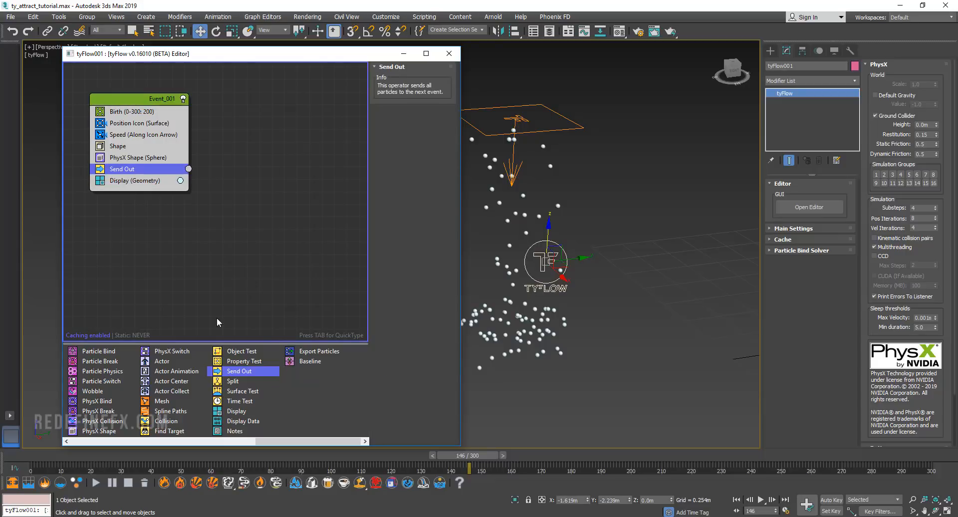
mouse_move(239, 401)
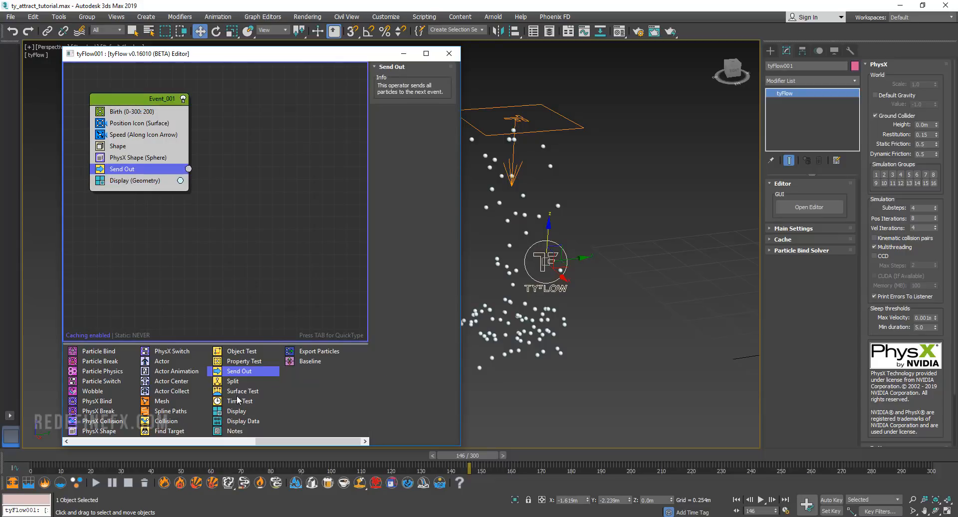
- Add a Time Test event wired from Event_001, triggering at event age 3 with variation 1
click(239, 401)
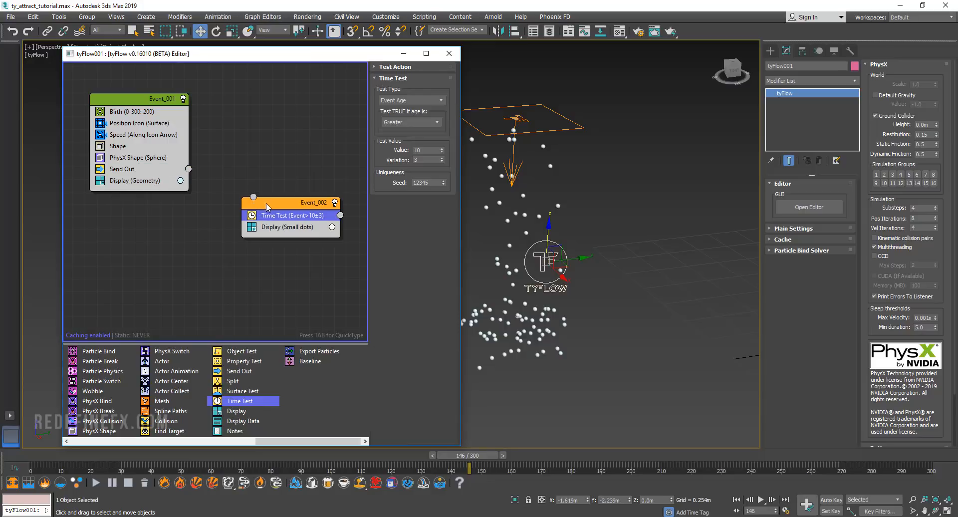
drag(267, 203, 288, 186)
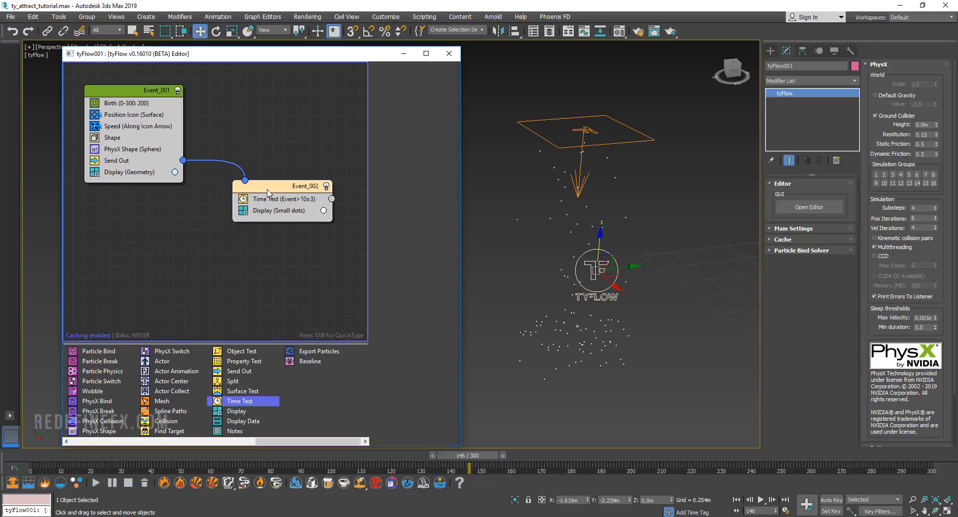
click(284, 200)
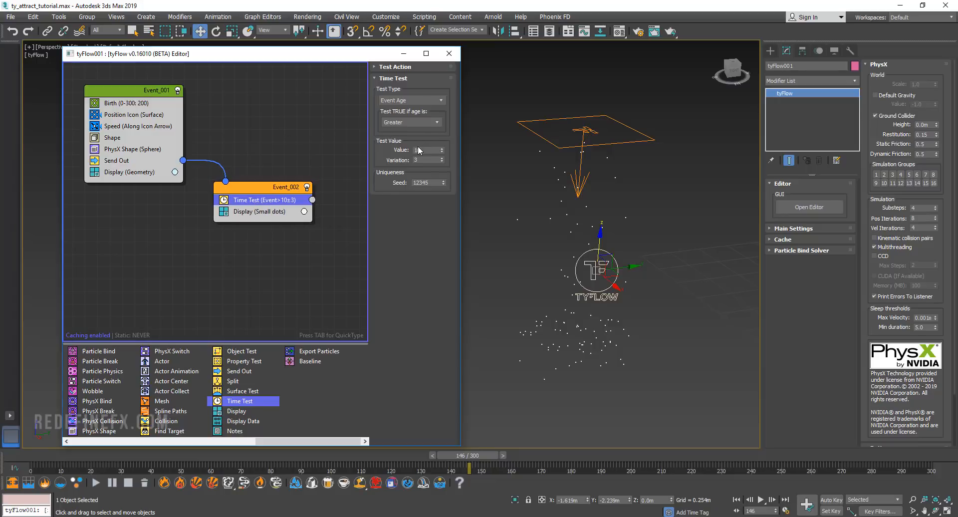
click(424, 150)
text(3)
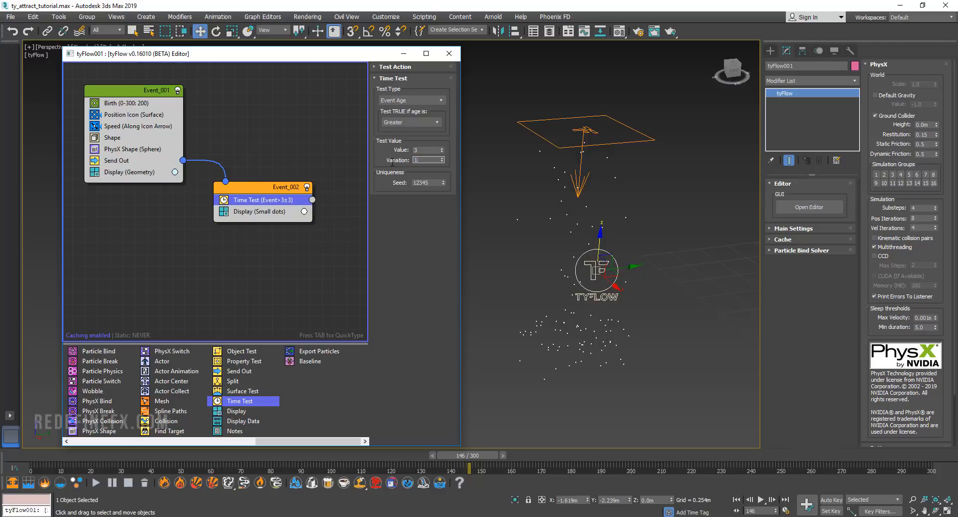
- Set Event_002's Display type to Geometry and scrub the simulation
click(258, 212)
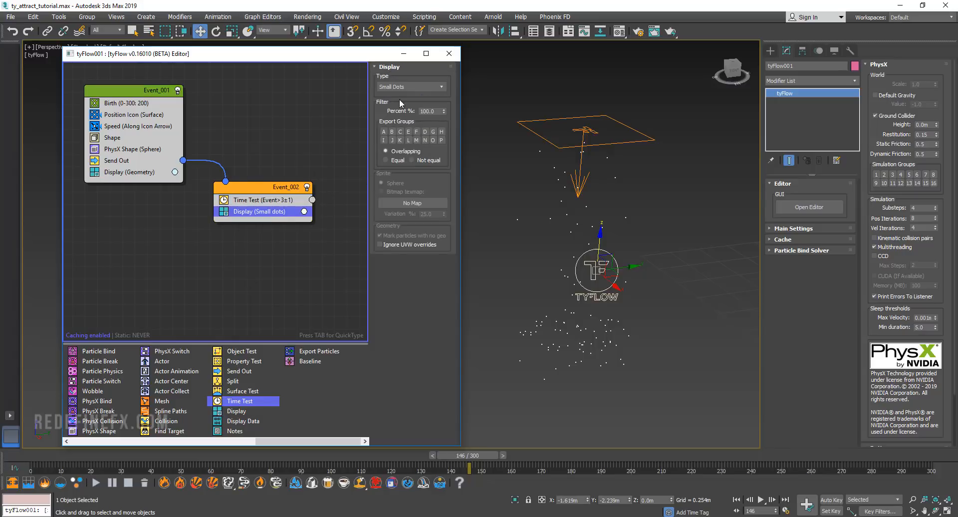
click(411, 87)
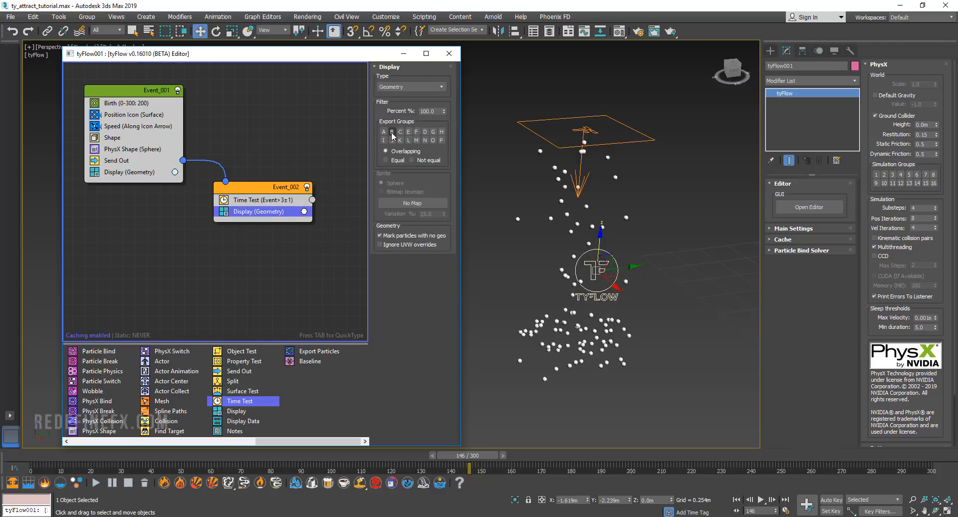
drag(470, 467, 266, 467)
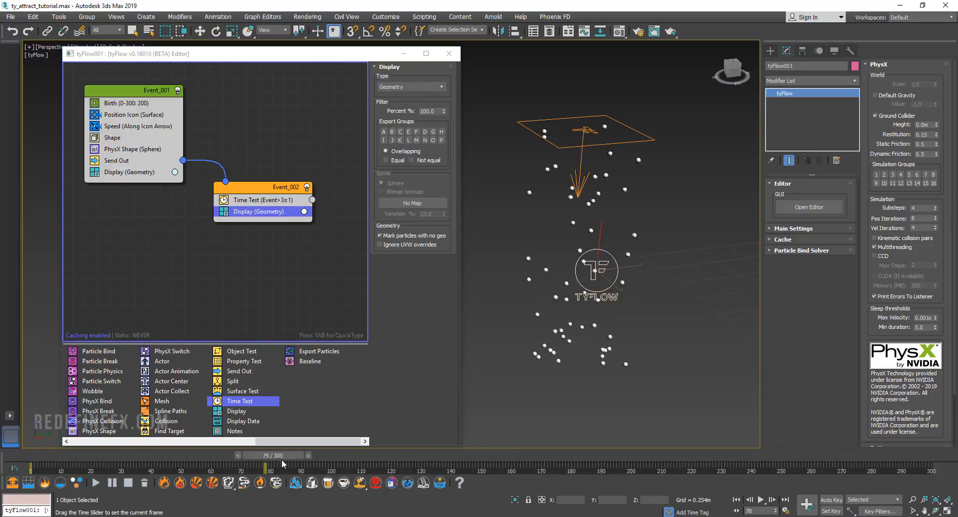
drag(265, 467, 739, 467)
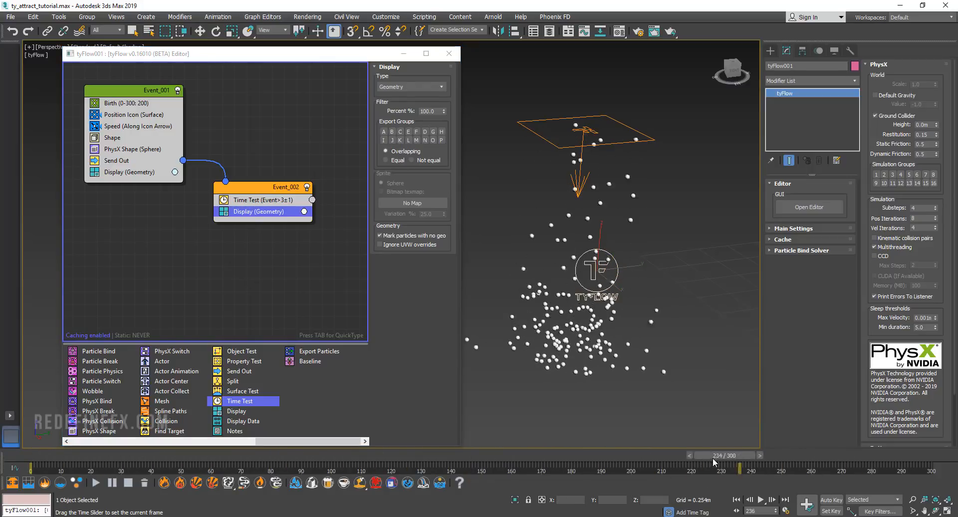
drag(739, 467, 331, 467)
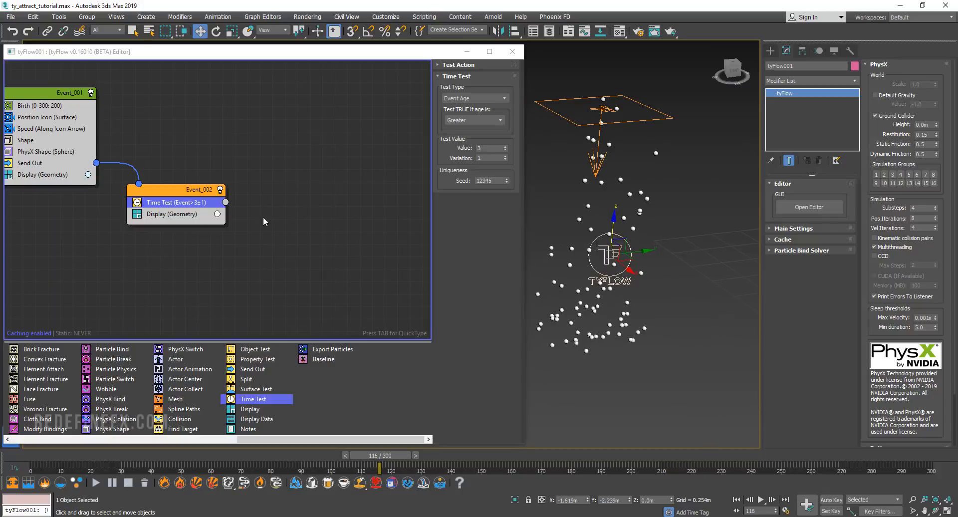
mouse_move(181, 429)
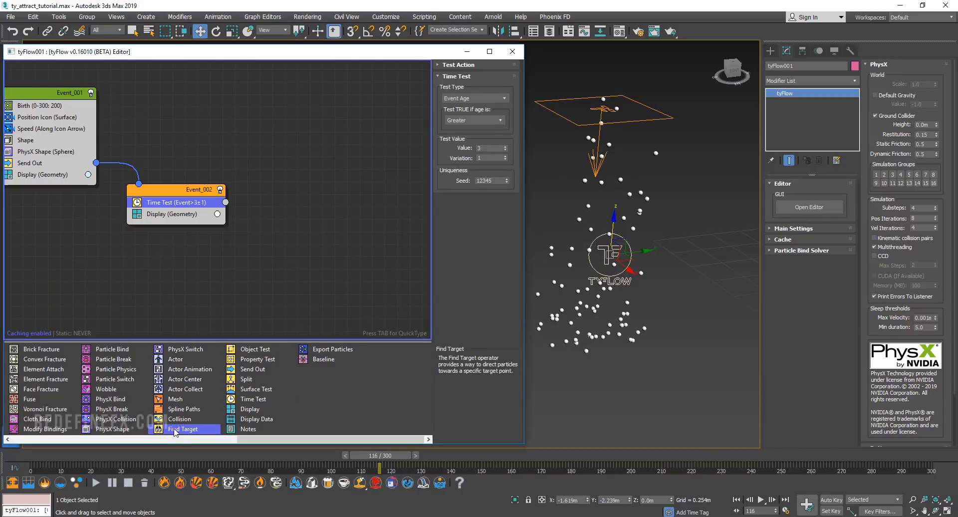
- Add a Find Target event fed by the Time Test, targeting the female bust, shown as geometry
click(183, 429)
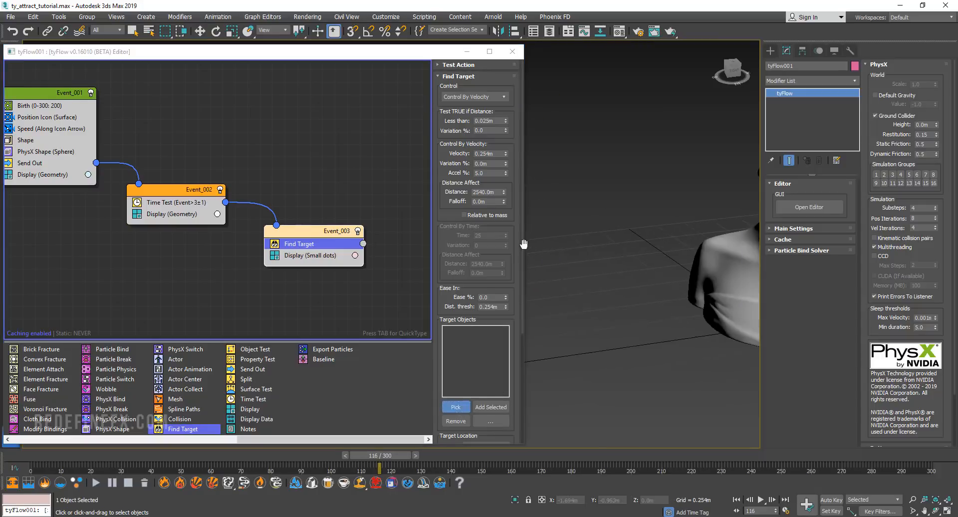
click(455, 408)
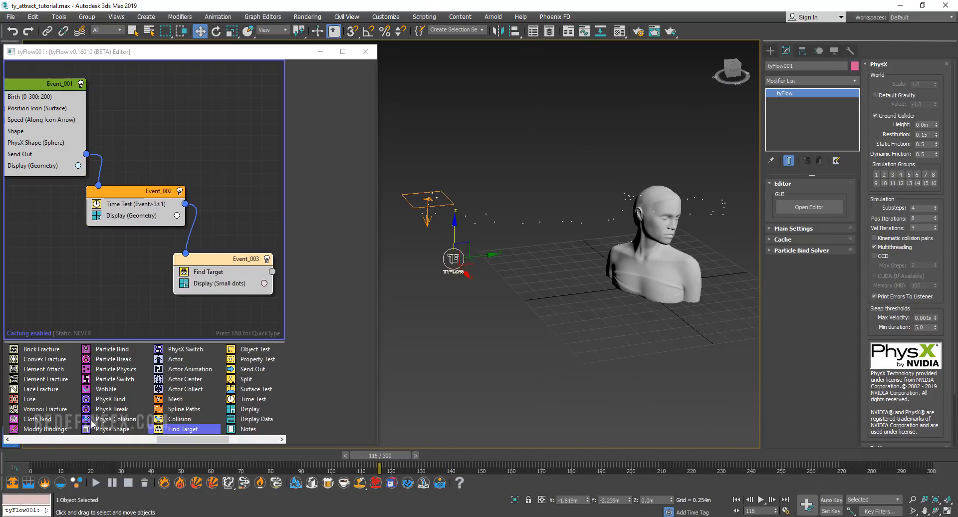
drag(379, 466, 152, 466)
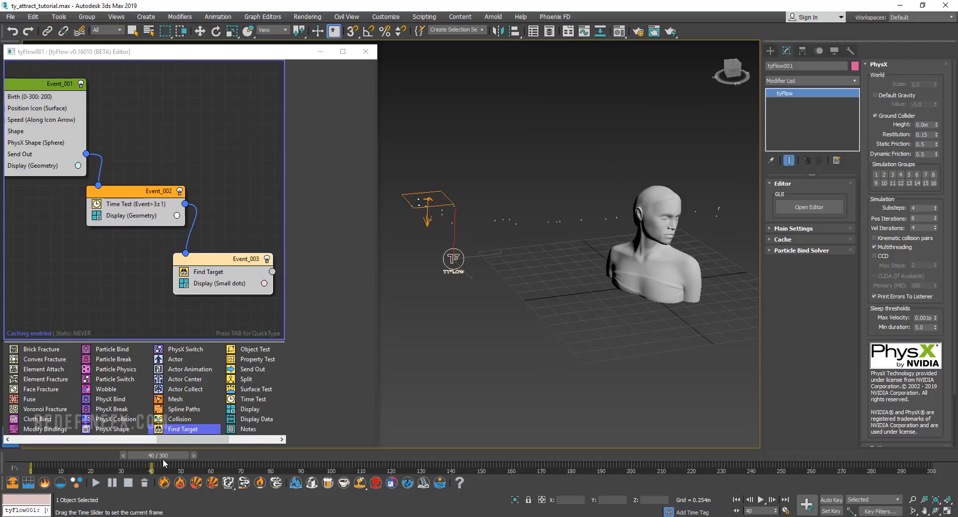
drag(164, 463, 527, 463)
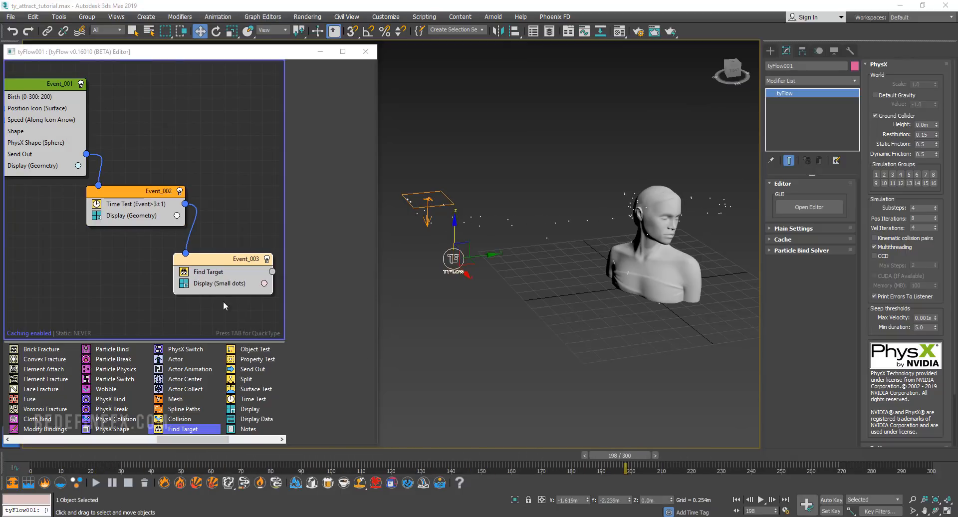
click(218, 284)
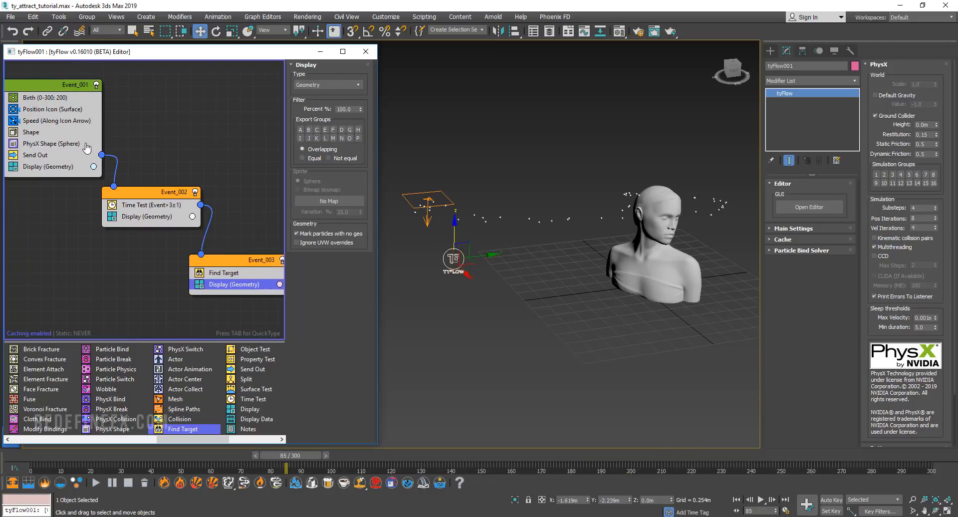
- Set the Shape scale to 200% and the Find Target velocity to 0.1m
click(30, 132)
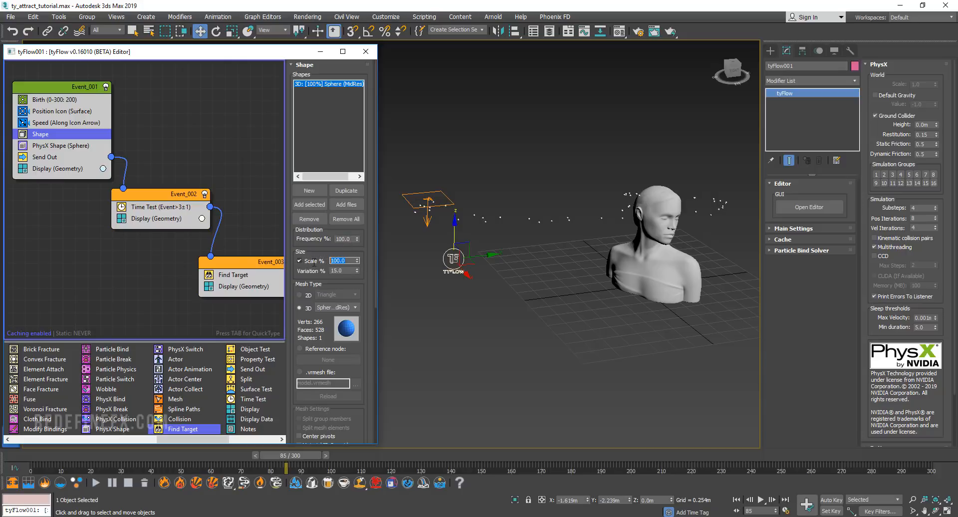
text(200.0)
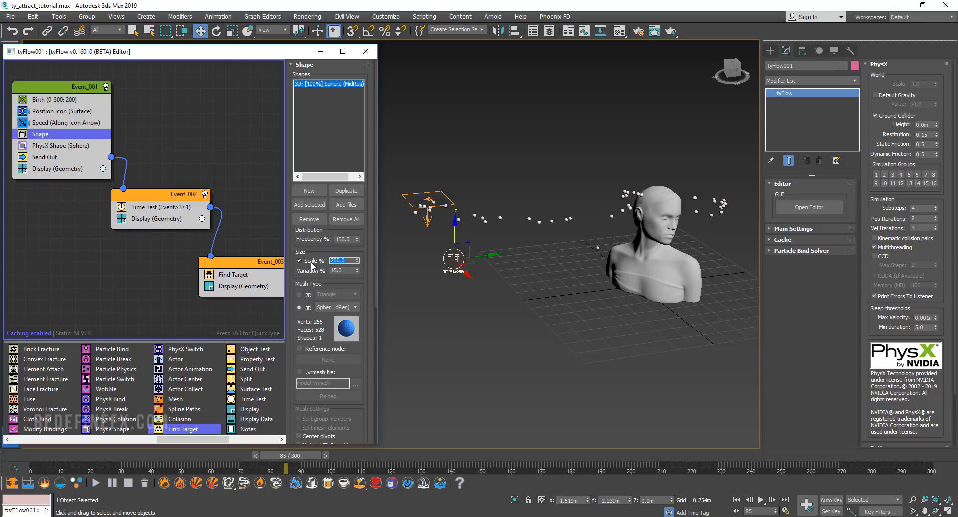
click(233, 274)
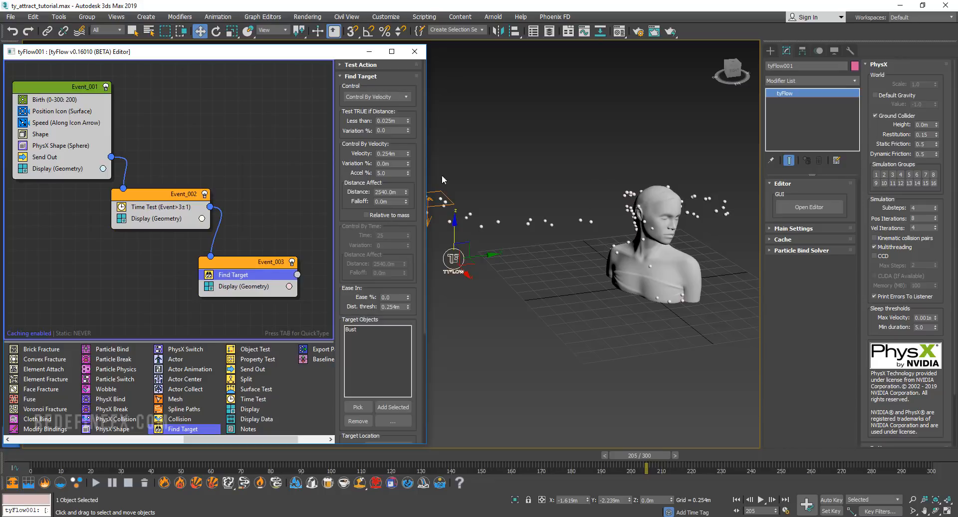
click(391, 154)
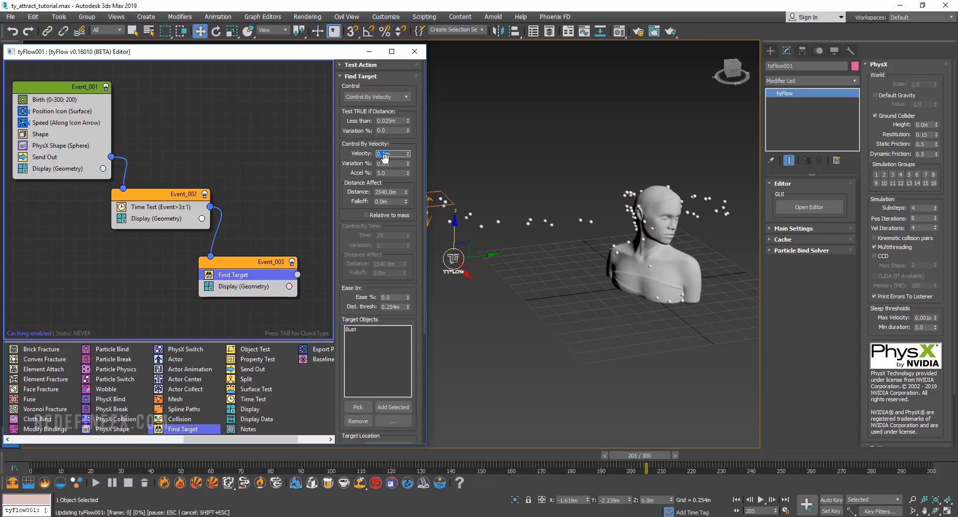
drag(644, 466, 596, 466)
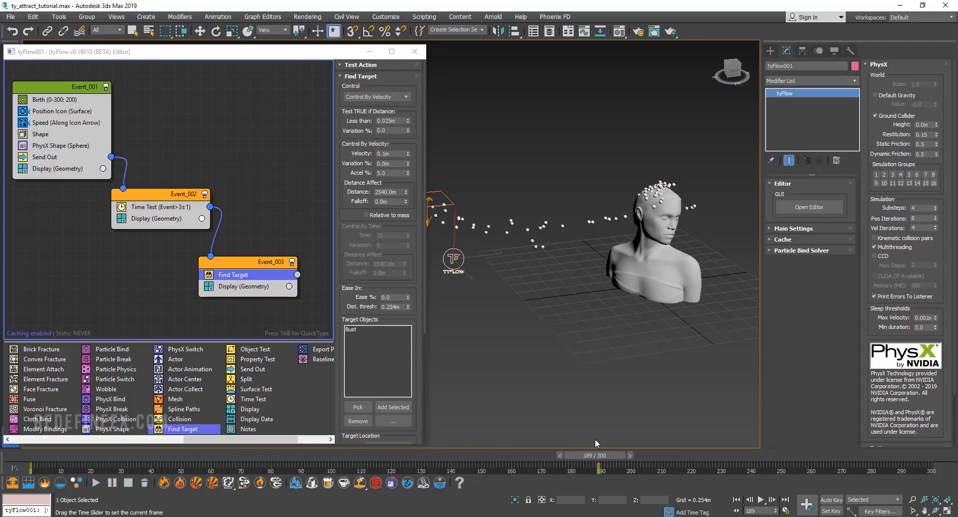
drag(599, 467, 752, 467)
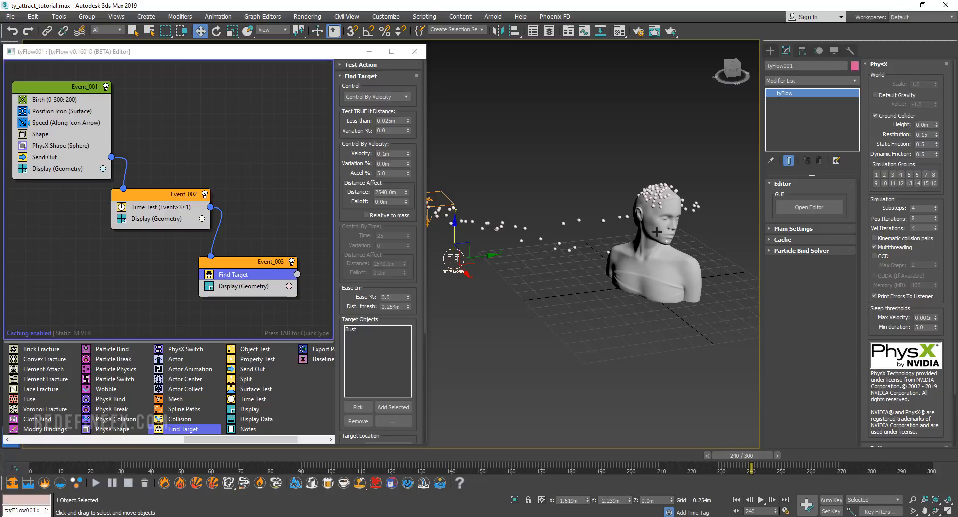
mouse_move(648, 216)
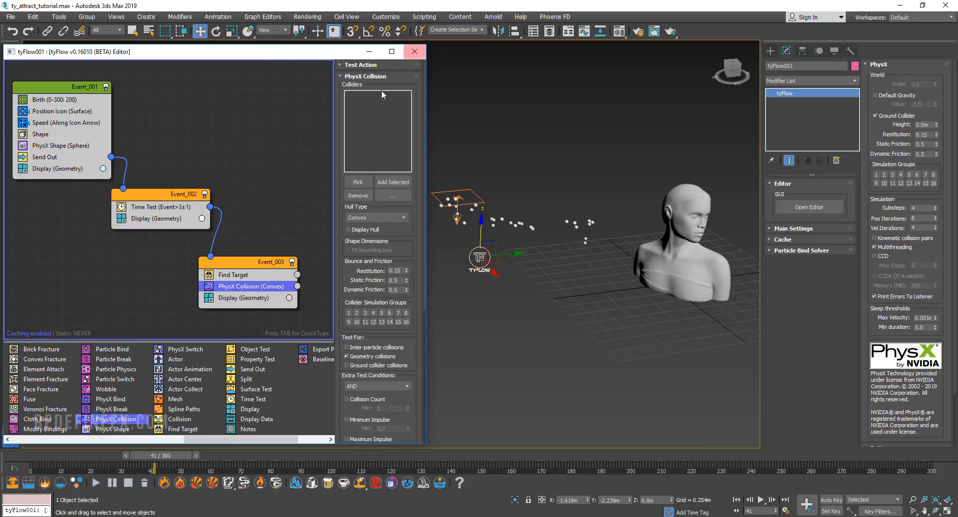
- Add a PhysX Collision with the bust as collider using Mesh hull type
click(357, 182)
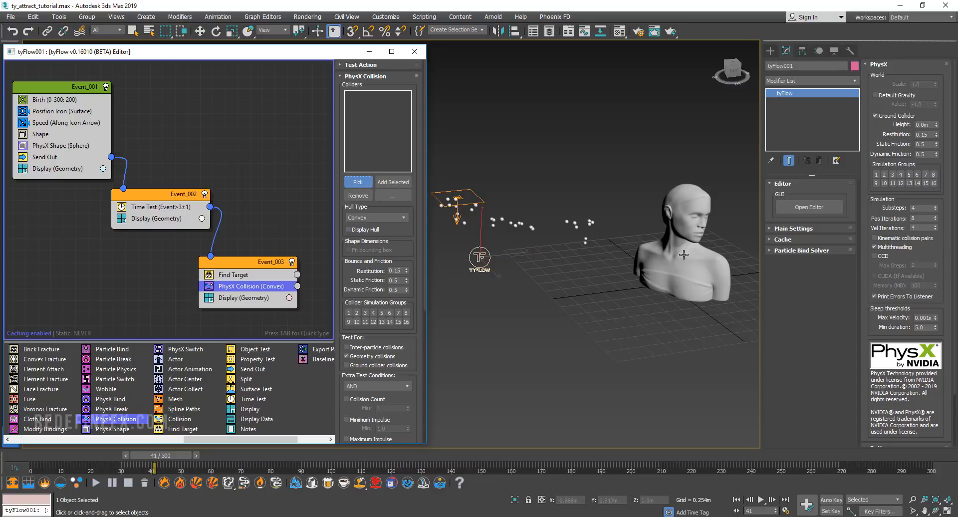
click(357, 182)
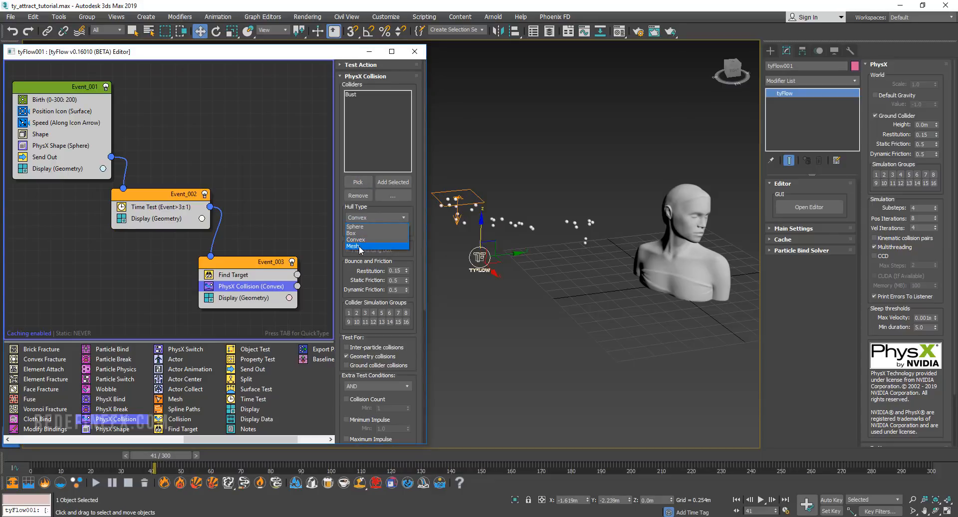
click(354, 246)
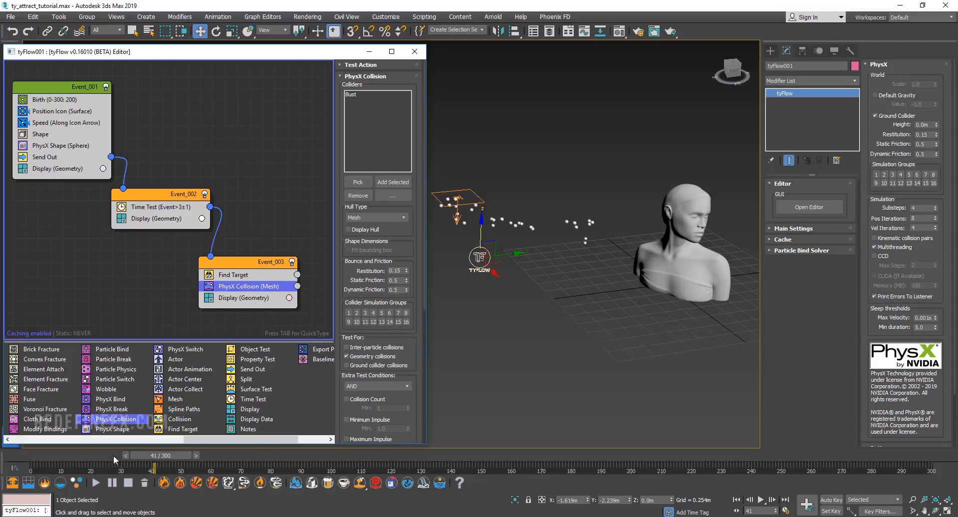
drag(156, 466, 281, 467)
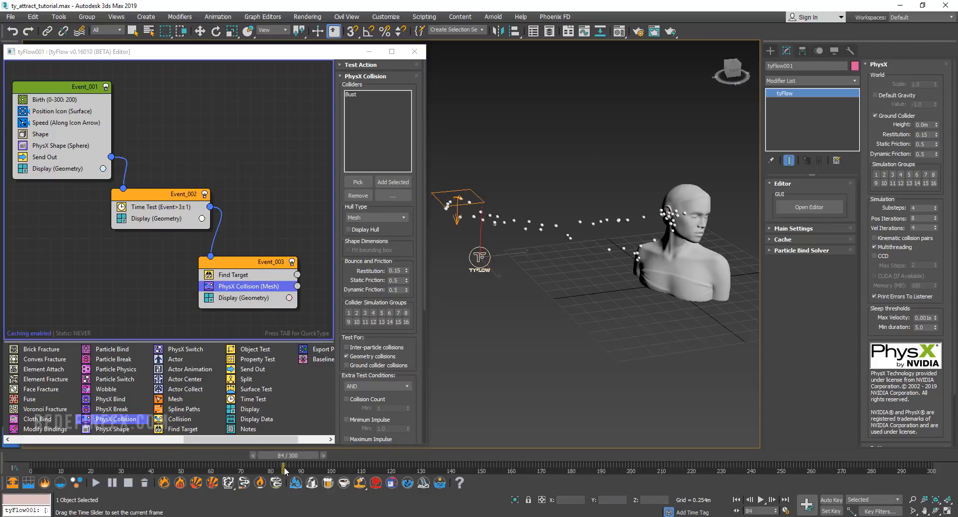
drag(283, 463, 555, 463)
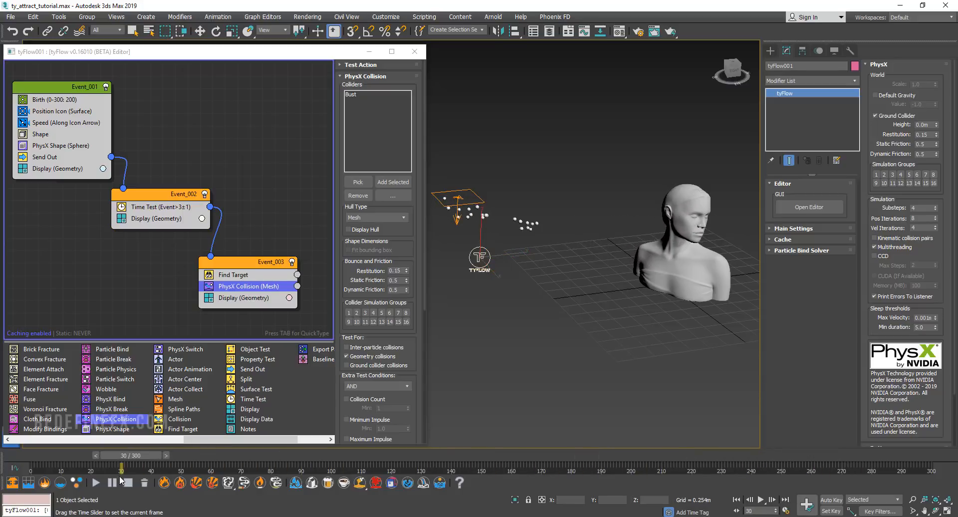
drag(120, 466, 273, 466)
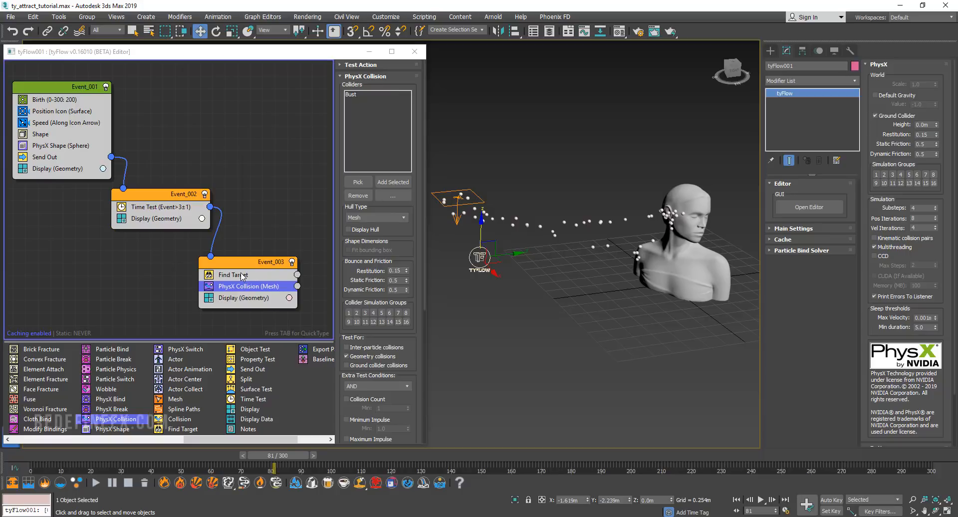
- Set Find Target's Target Location object and point both to Random
click(234, 276)
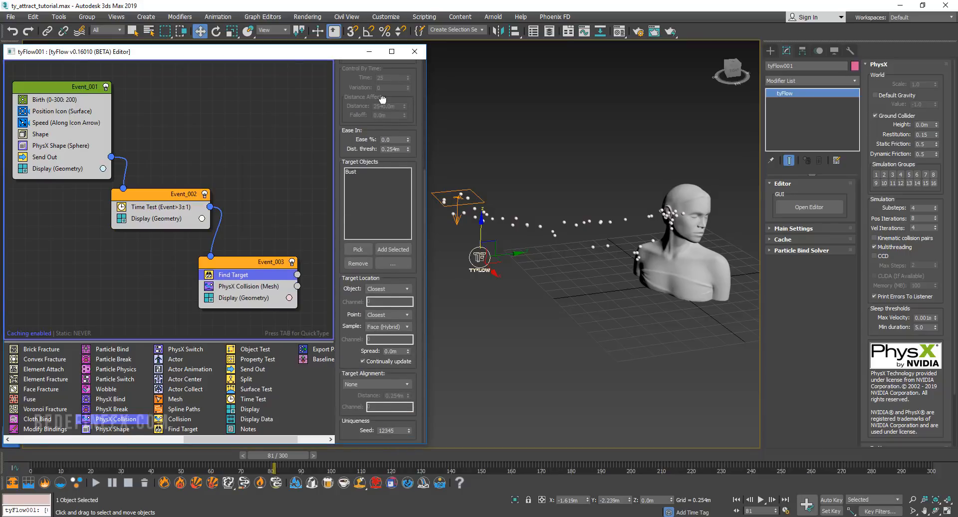
click(387, 288)
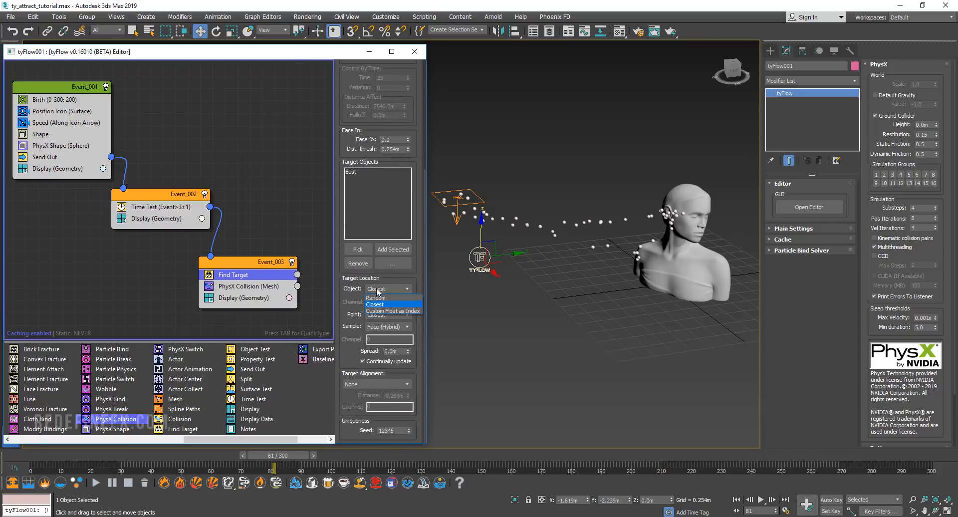
click(375, 298)
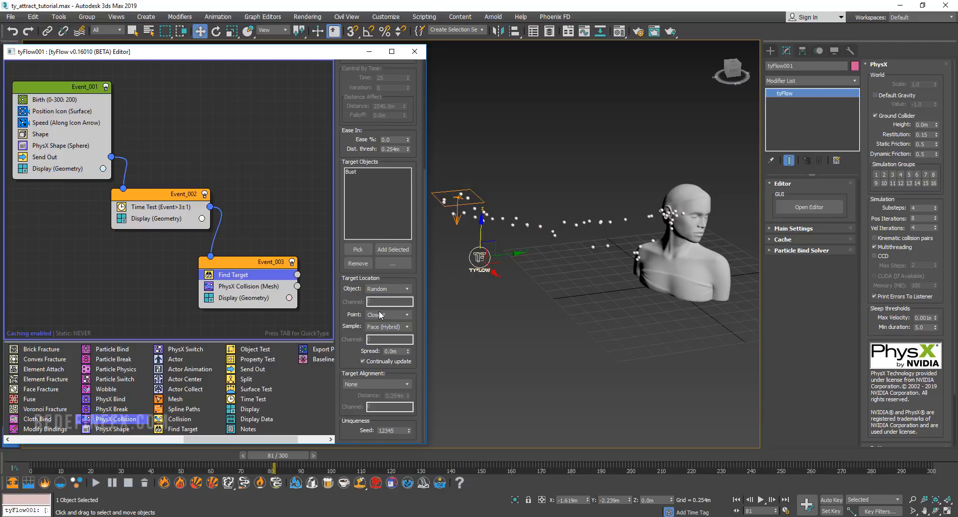
click(387, 315)
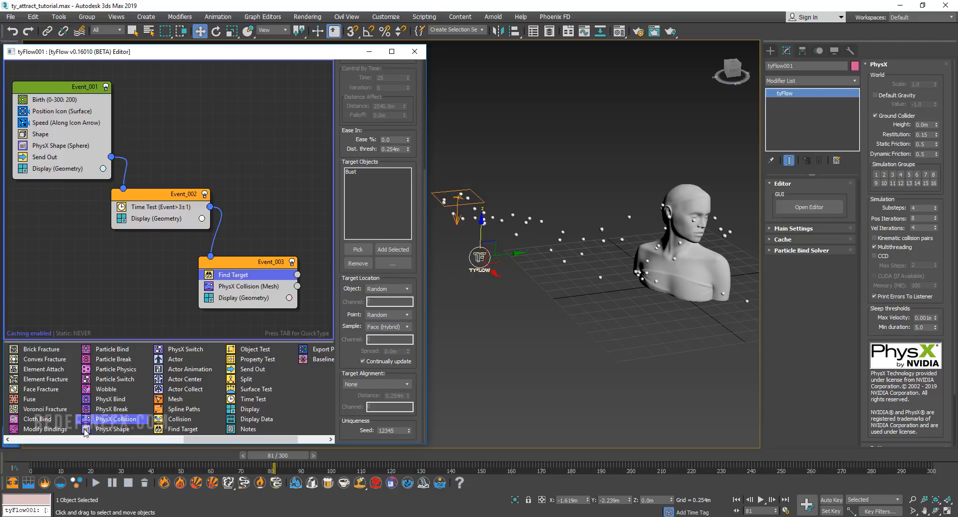
drag(274, 464, 256, 464)
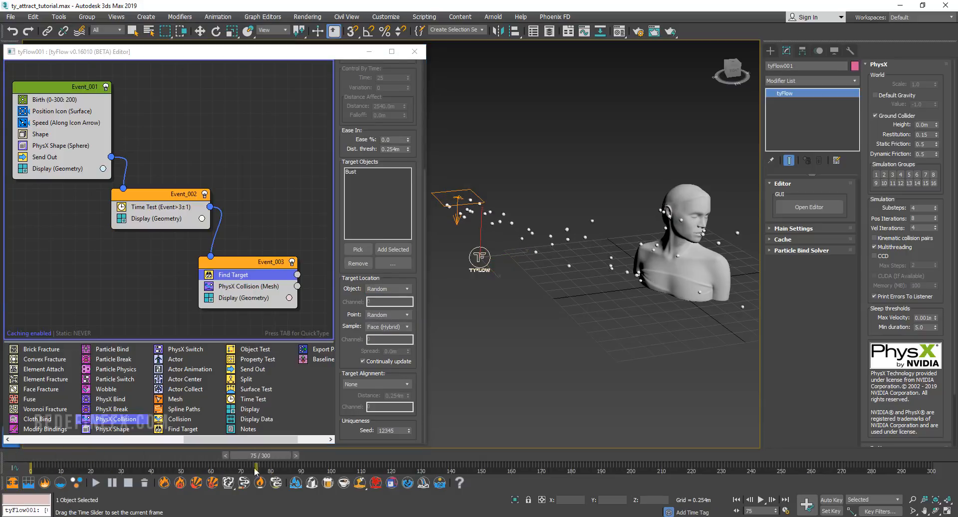
drag(256, 463, 396, 463)
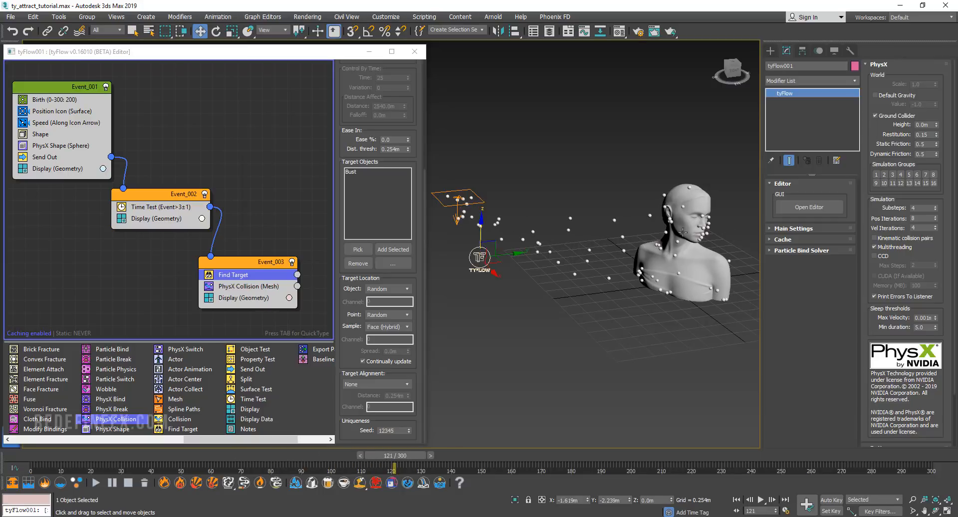
drag(396, 469, 298, 469)
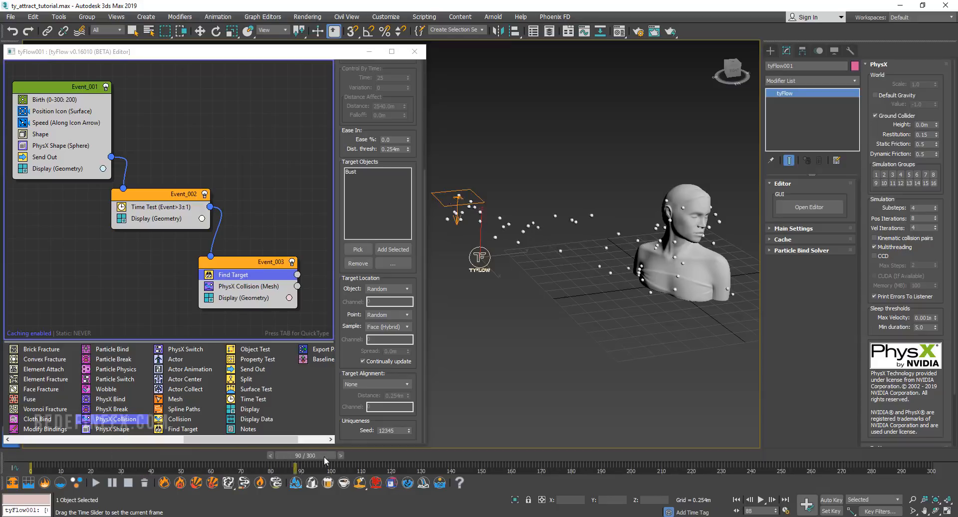
drag(295, 467, 550, 467)
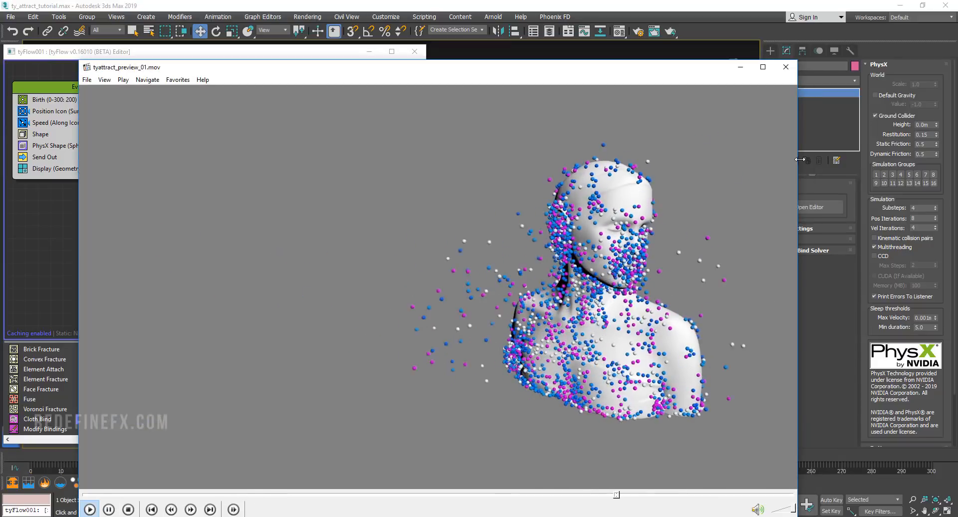
click(92, 510)
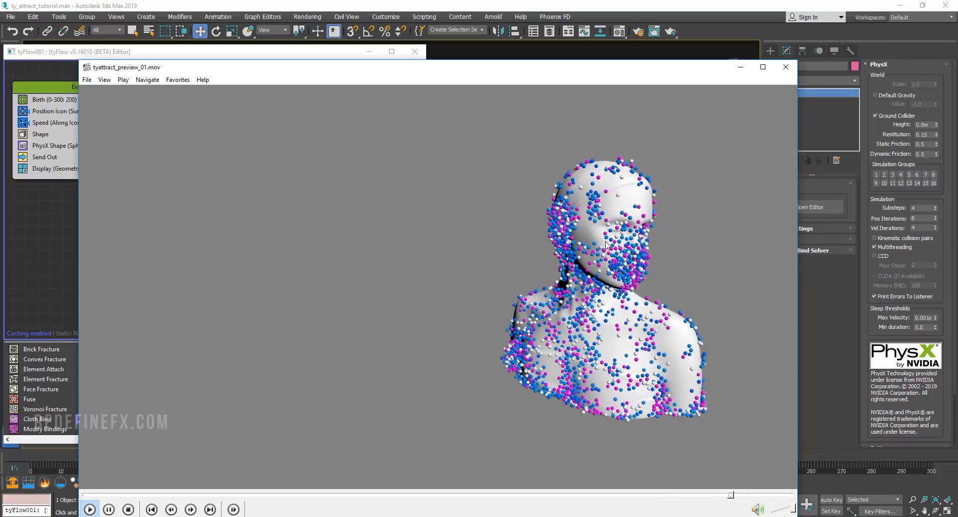
click(104, 509)
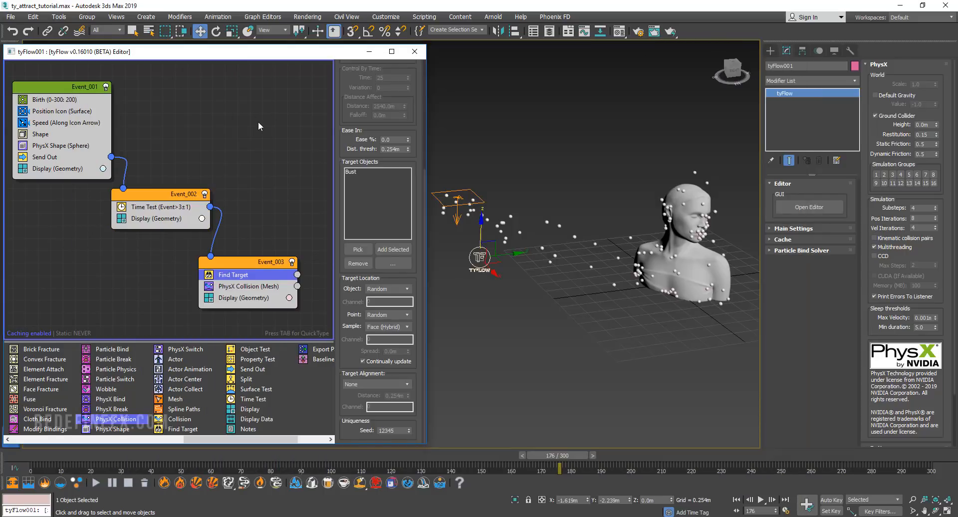
- Set the Time Test to trigger at event age 20 with variation 5
click(161, 207)
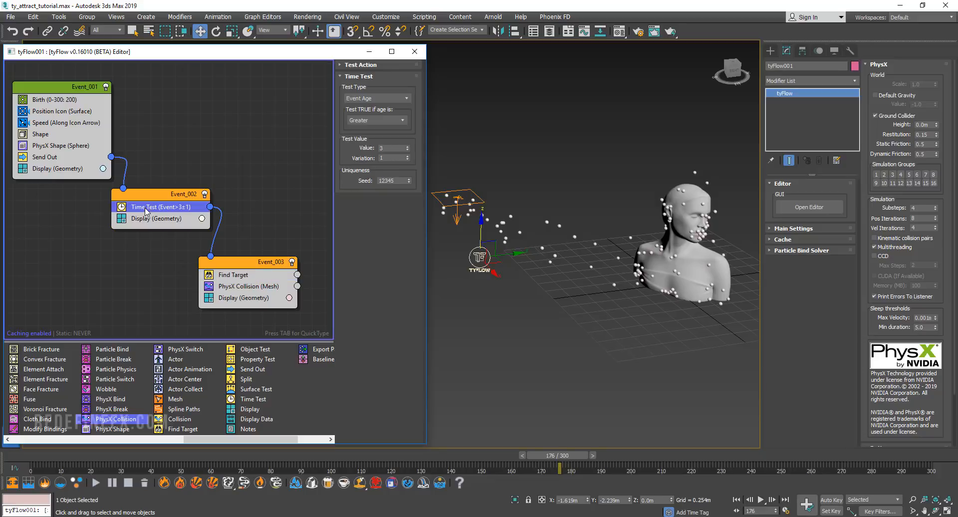
click(390, 148)
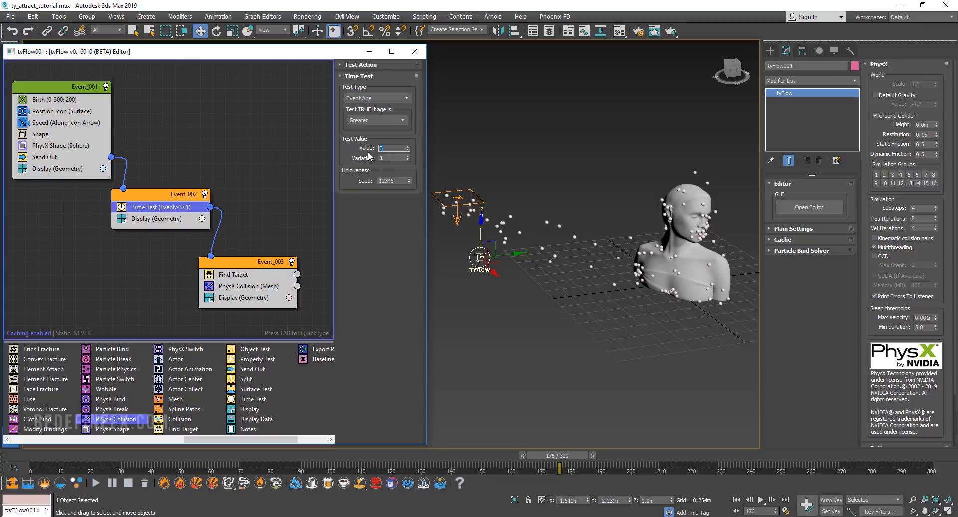
text(10)
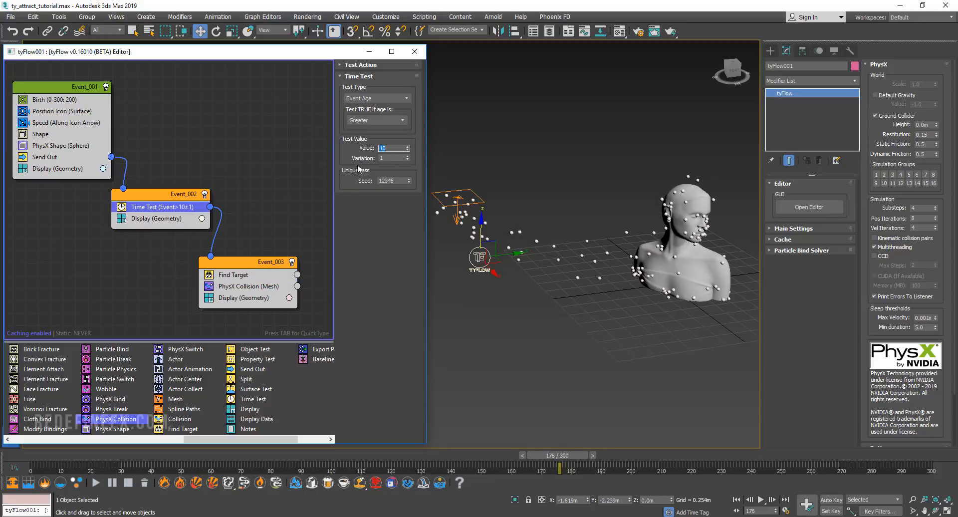
text(20)
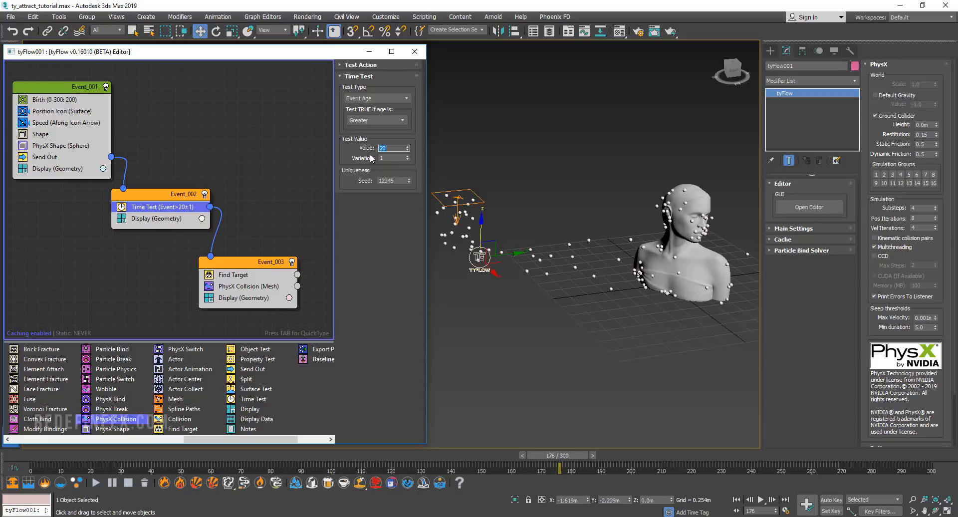
mouse_move(465, 212)
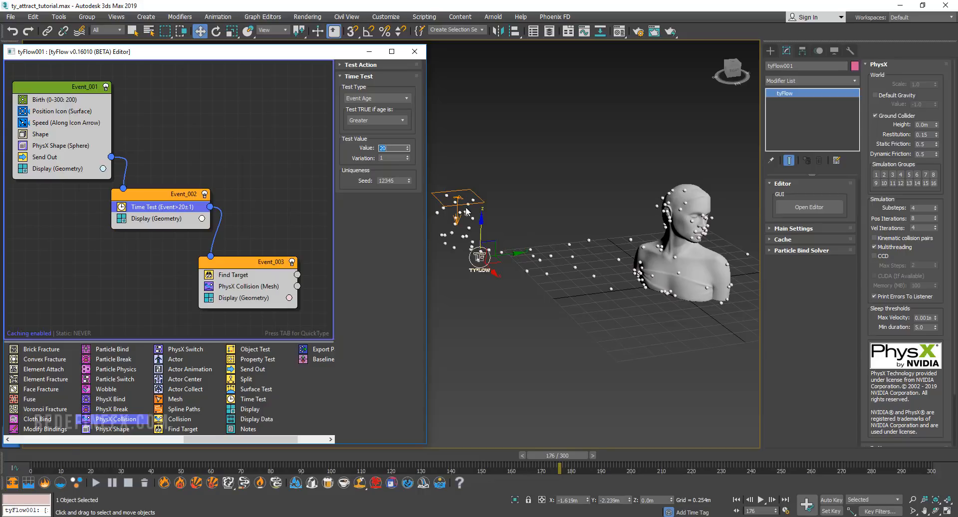
- Scrub the time slider to preview spheres waiting near the icon then emitting
drag(556, 464, 129, 464)
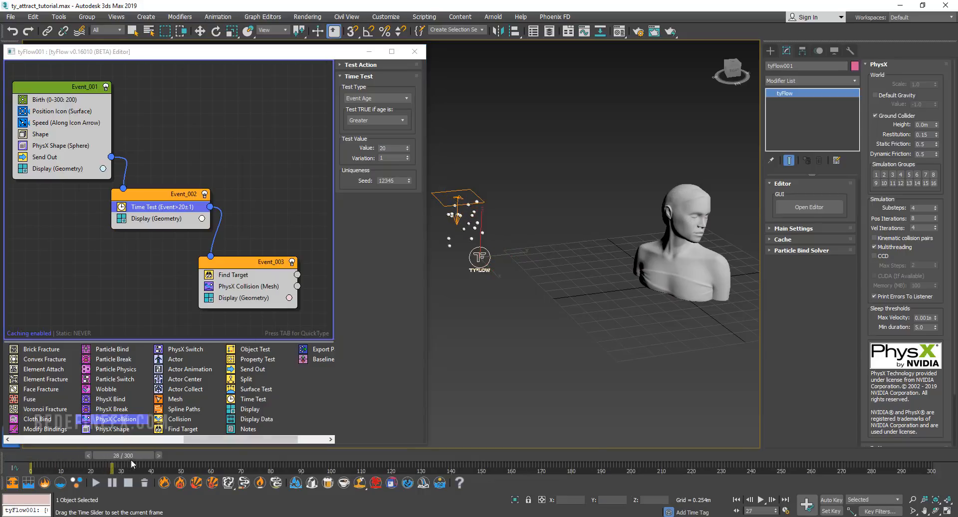
drag(132, 455, 135, 455)
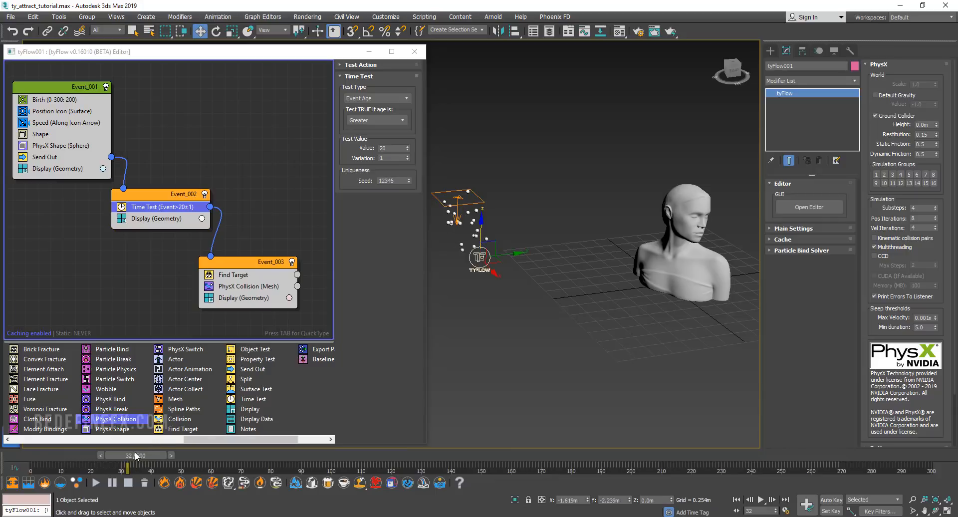
drag(128, 464, 124, 464)
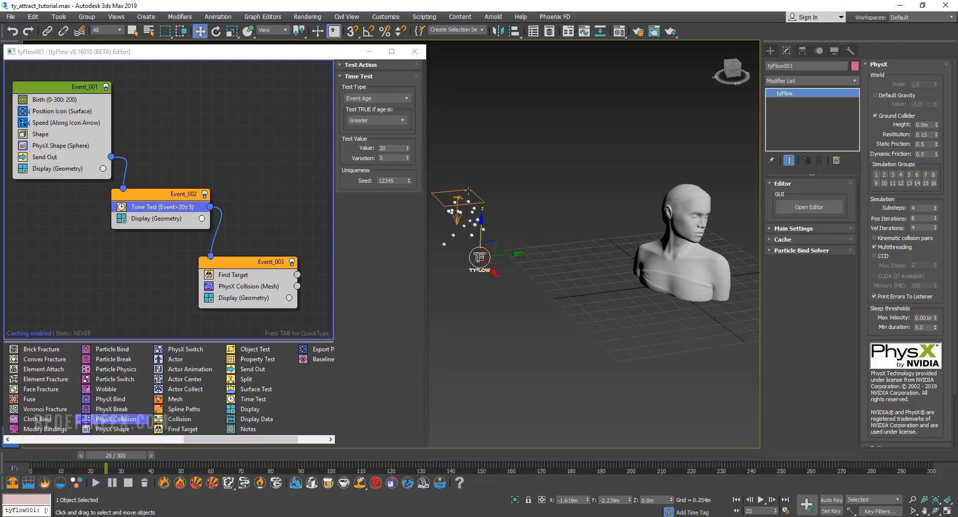
drag(105, 467, 148, 467)
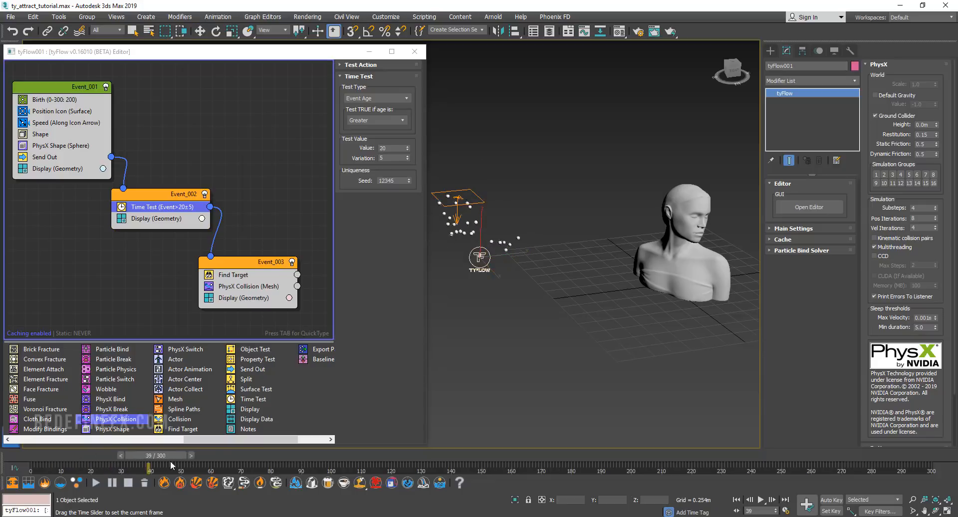
drag(149, 466, 406, 466)
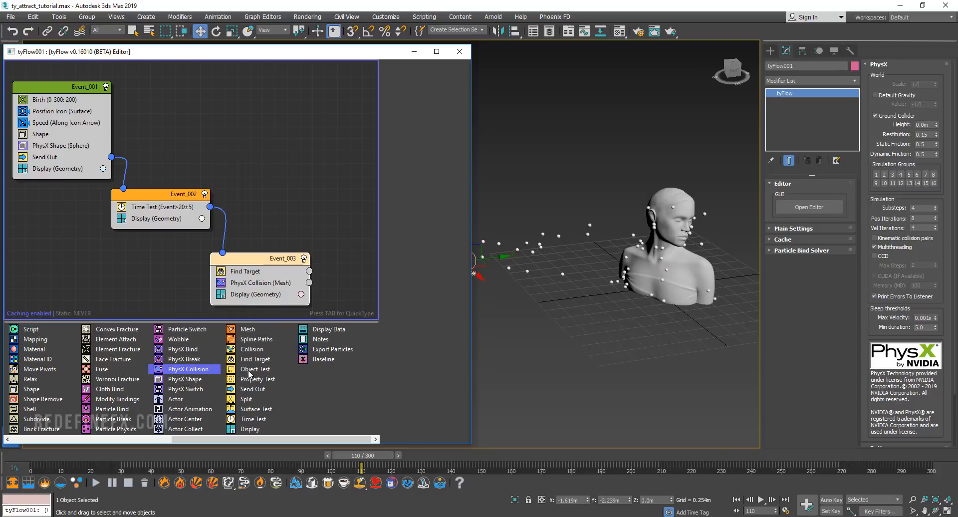
mouse_move(252, 349)
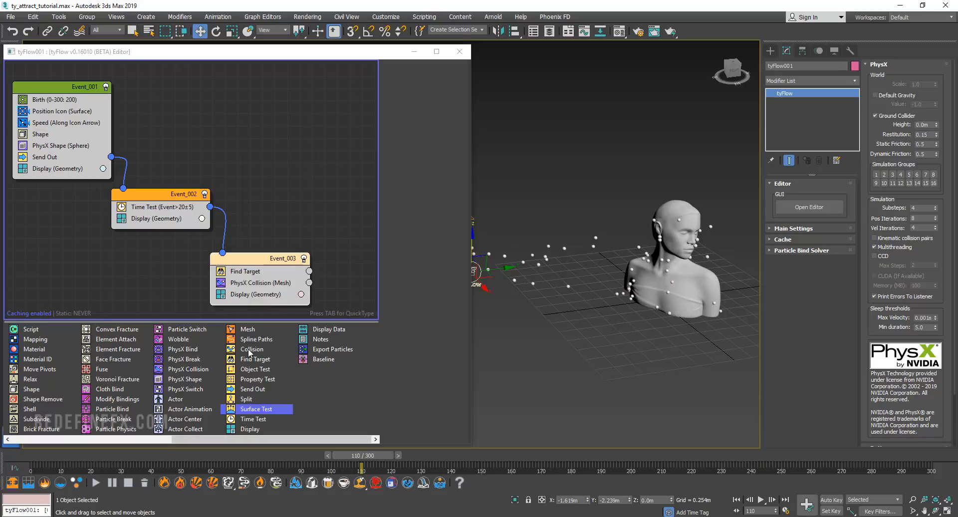
mouse_move(254, 369)
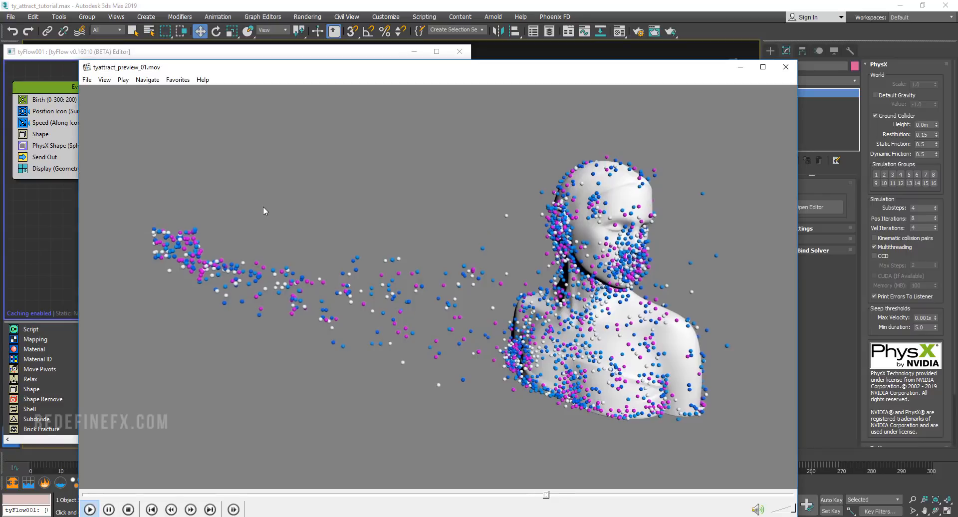
- Close the preview movie of the spheres settling onto the bust
click(92, 508)
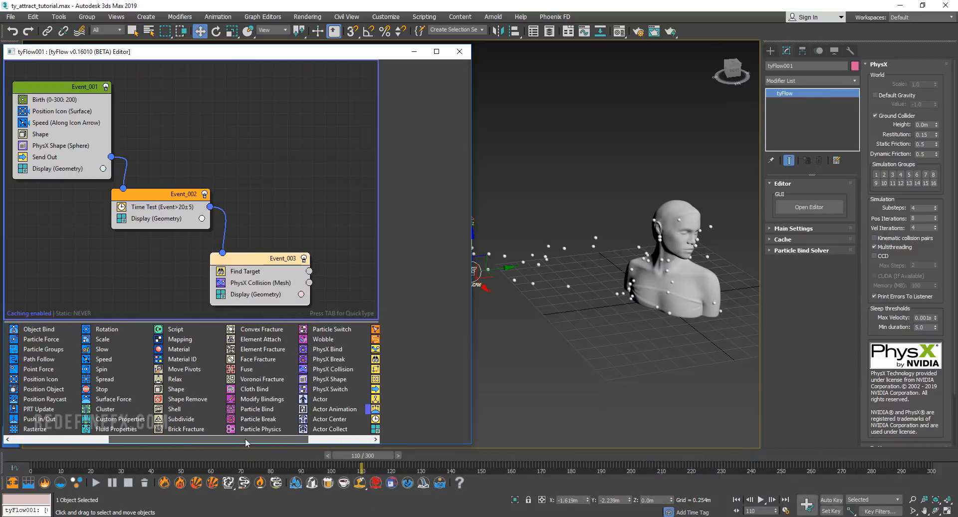
mouse_move(182, 360)
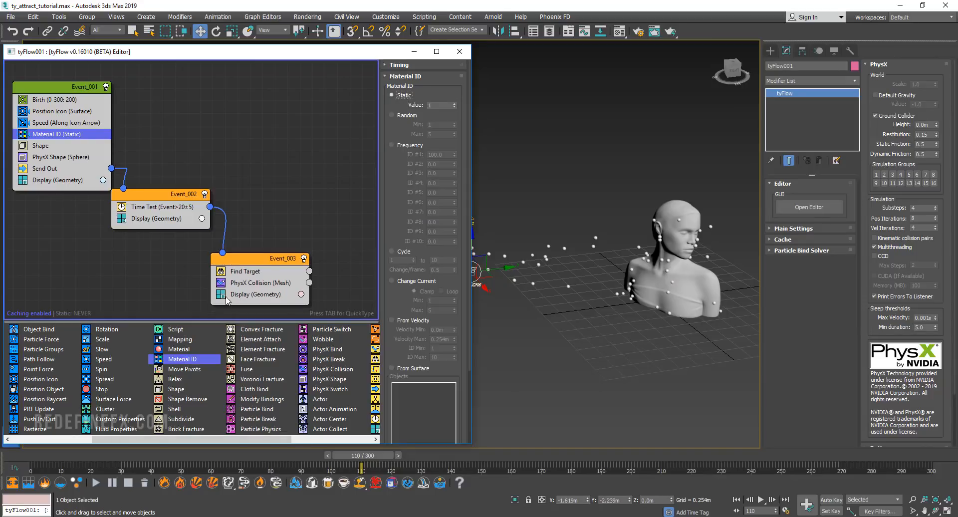
- Assign random material IDs 1 to 5 to born spheres and bring up the Material Editor
click(391, 115)
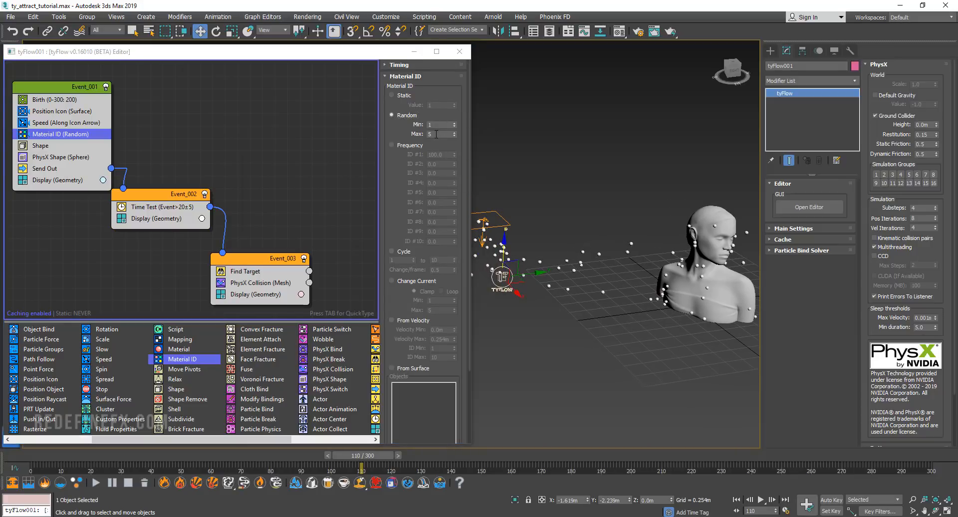
click(439, 133)
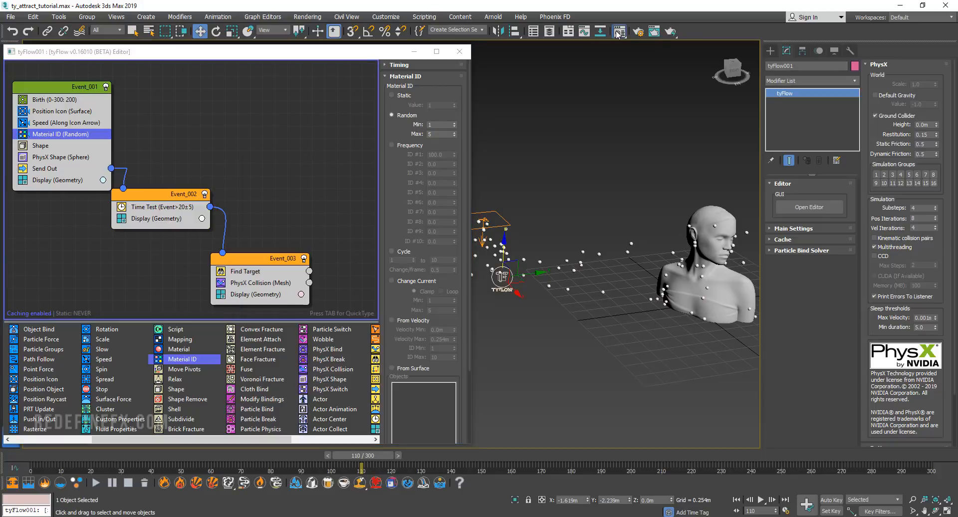
click(620, 32)
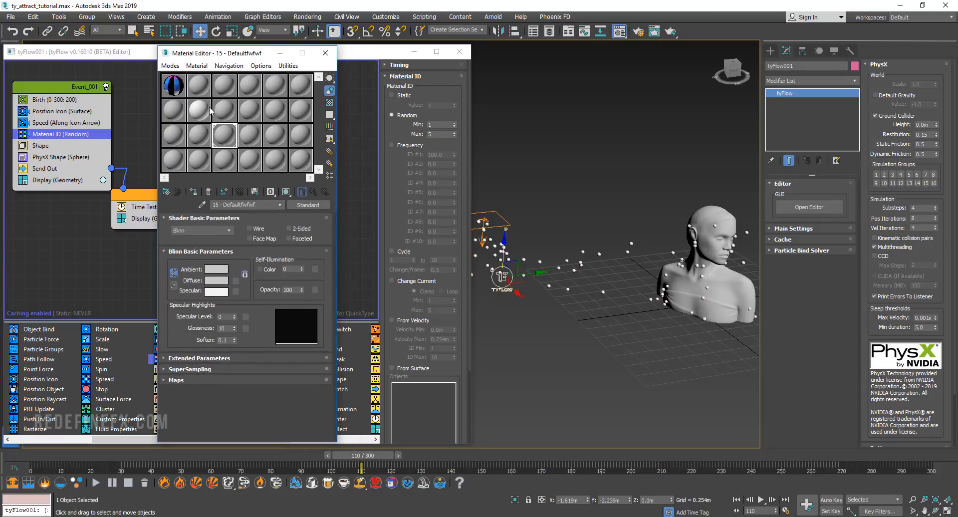
- Create a Multi/Sub-Object material with a red VRayMtl in sub-material 1
click(308, 204)
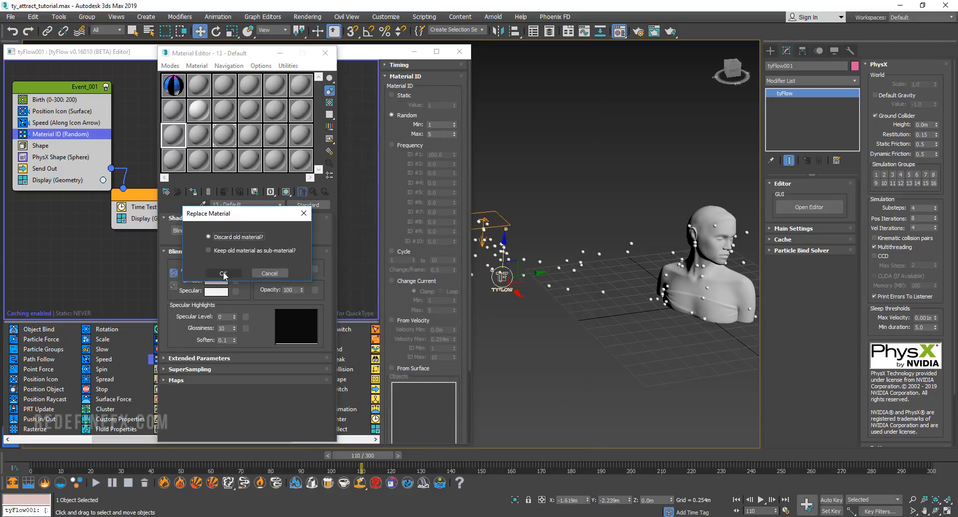
click(223, 273)
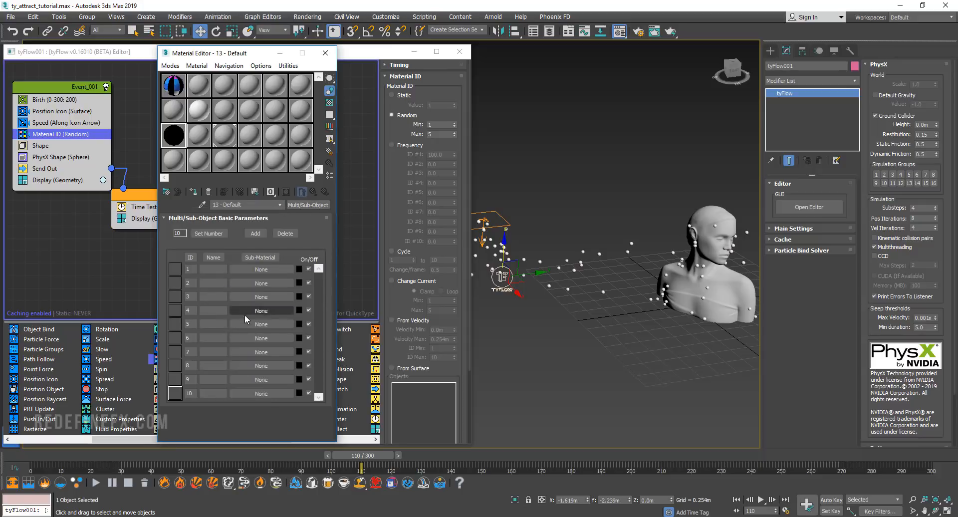
click(261, 270)
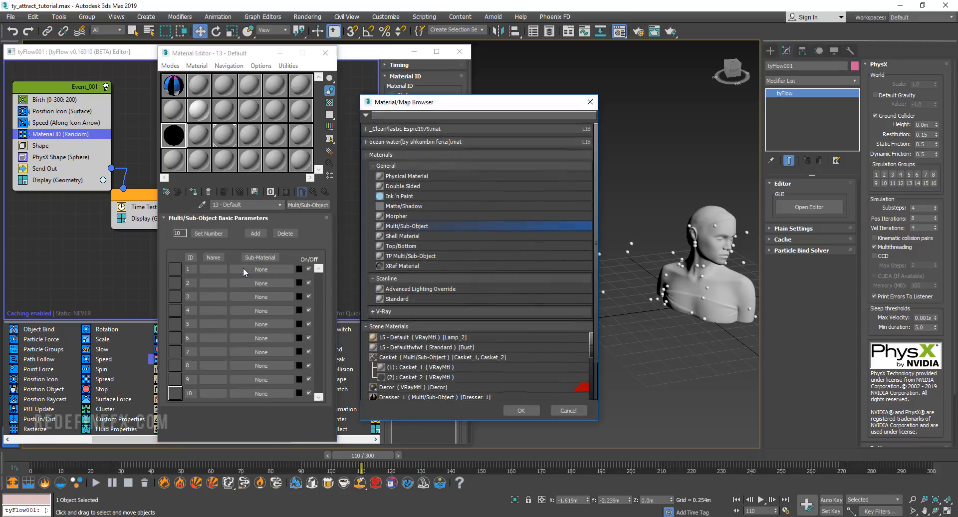
click(521, 410)
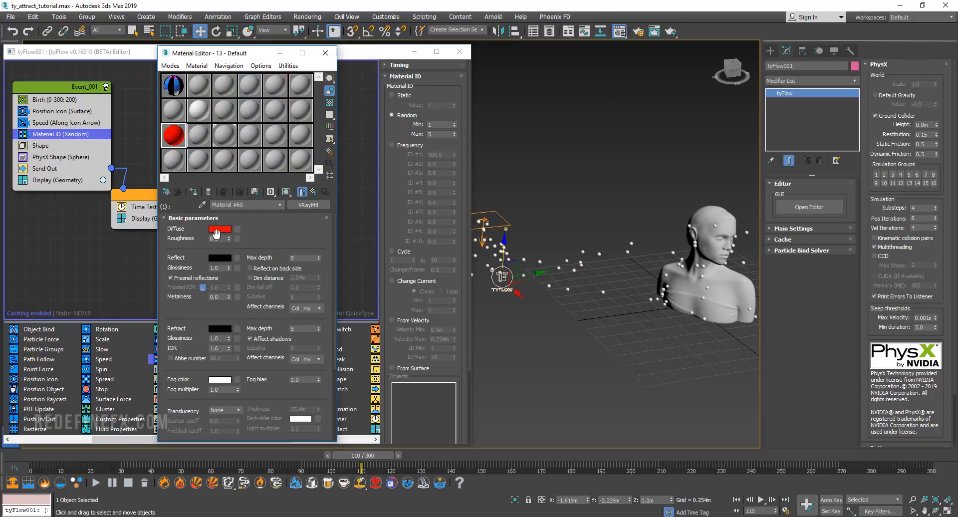
- Copy the red sub-material and paste it into ID 2 for recolouring
click(220, 257)
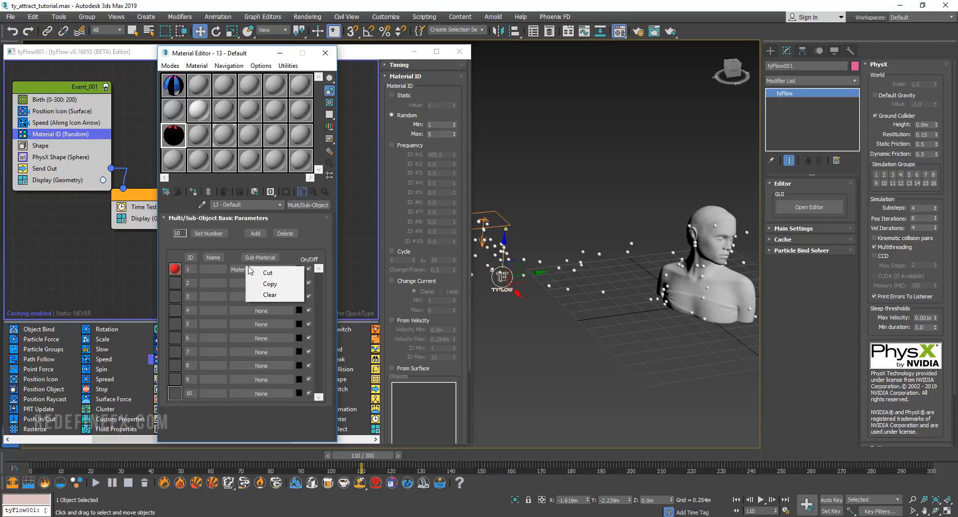
click(269, 284)
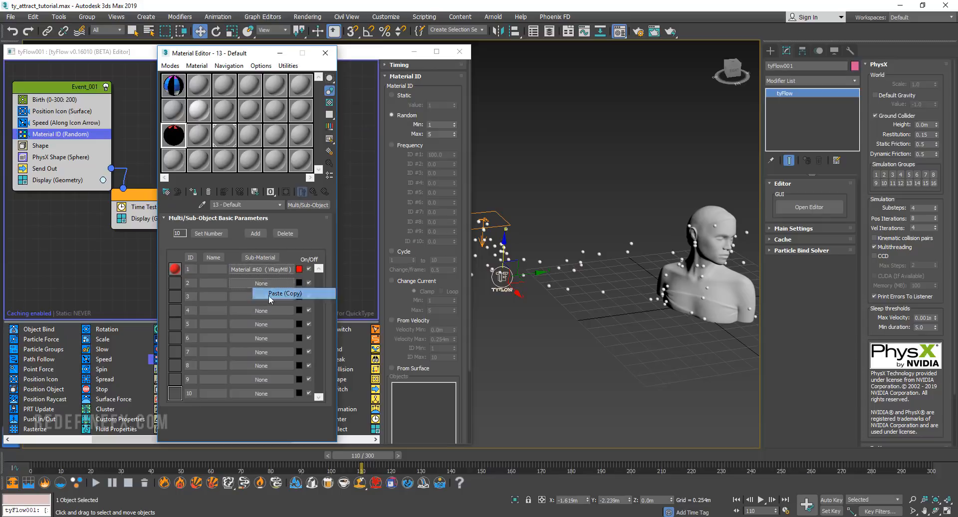
click(285, 293)
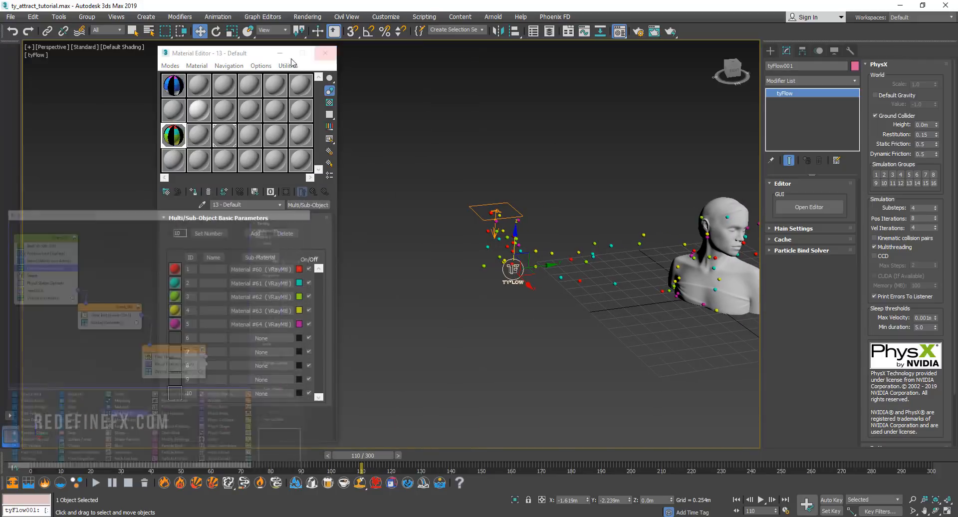
- Close the Material Editor and add a Mesh operator to Event_003 below PhysX Collision
click(325, 53)
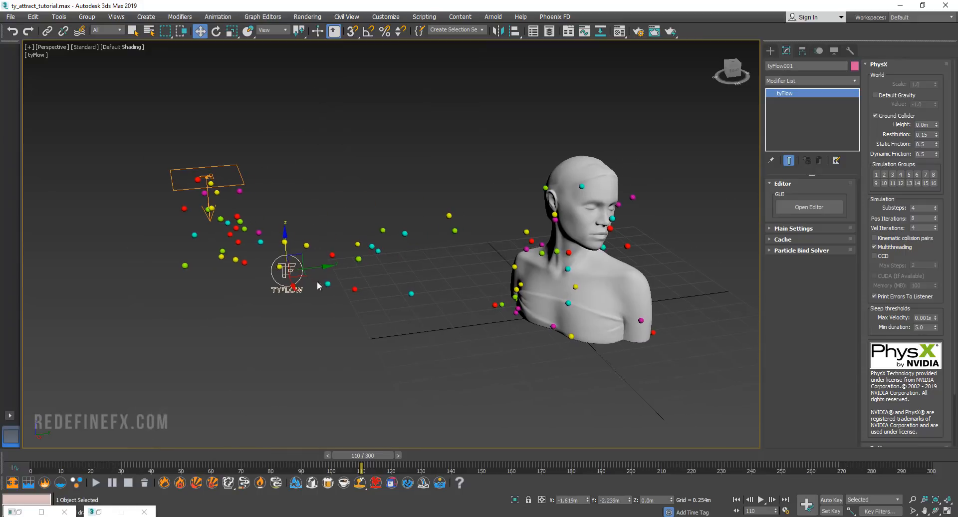
drag(360, 467, 148, 467)
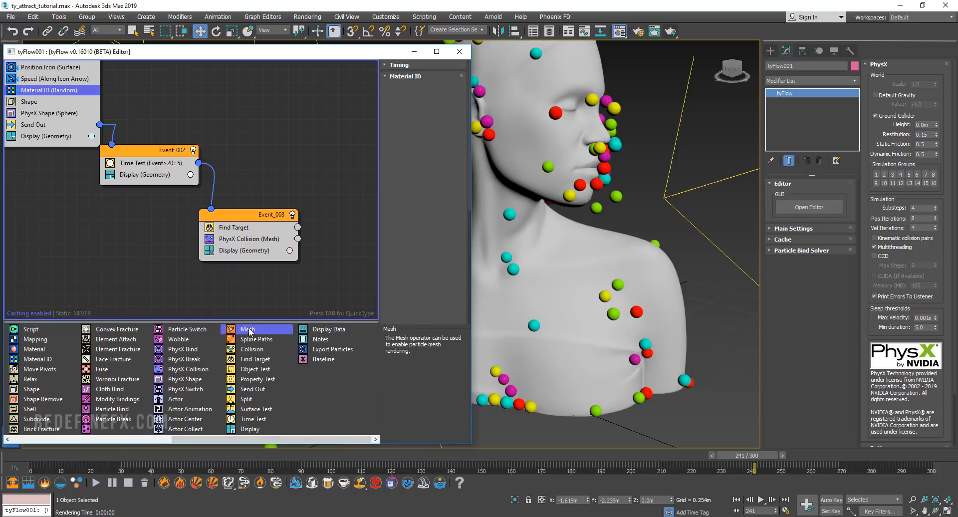
click(248, 329)
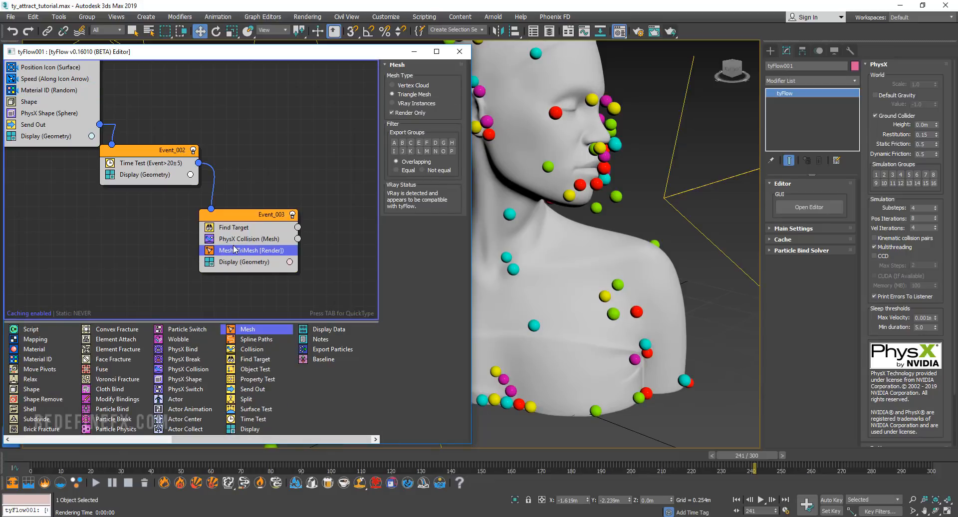
click(670, 31)
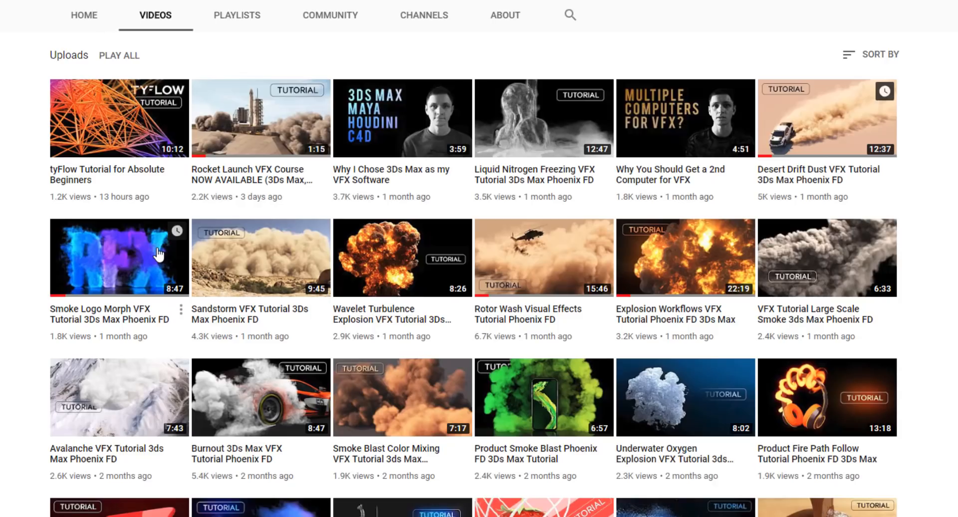
mouse_move(122, 178)
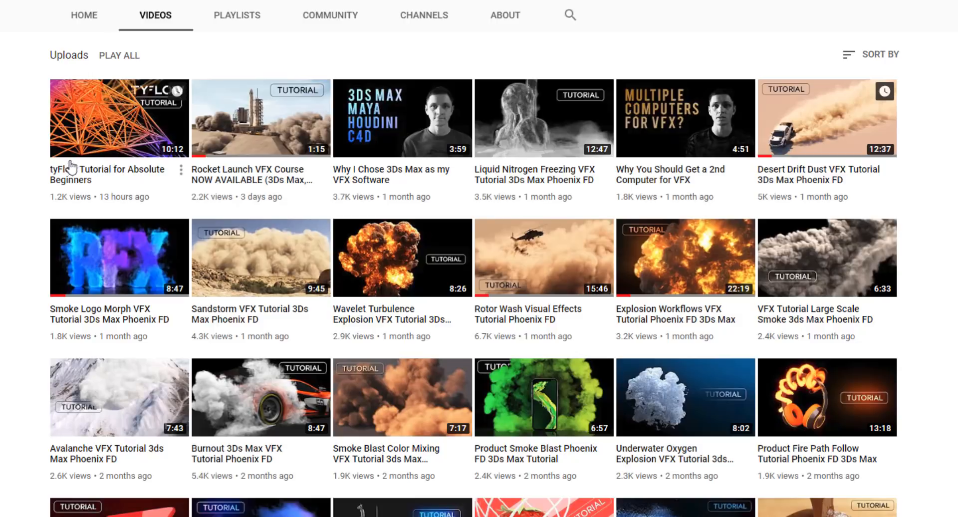
- Scroll down through the channel's uploaded tutorial videos
scroll(down, 3)
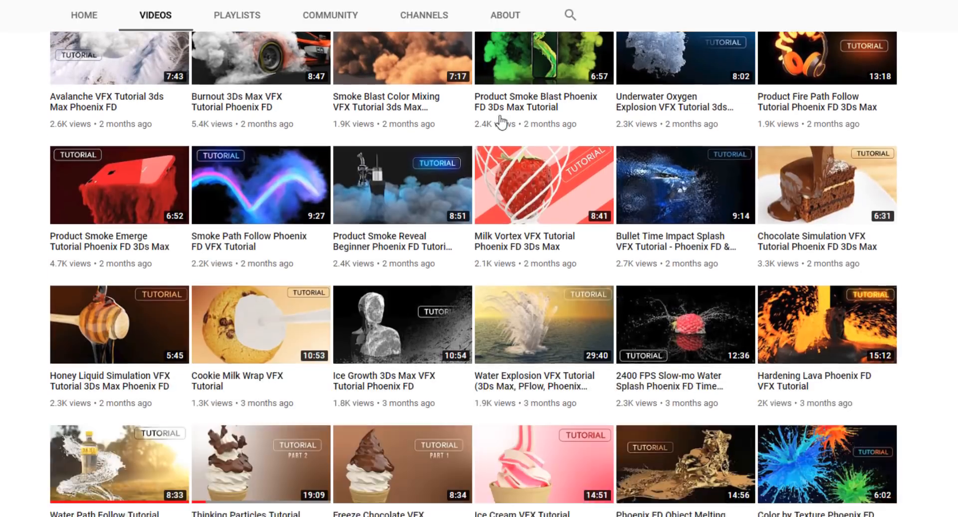
scroll(down, 3)
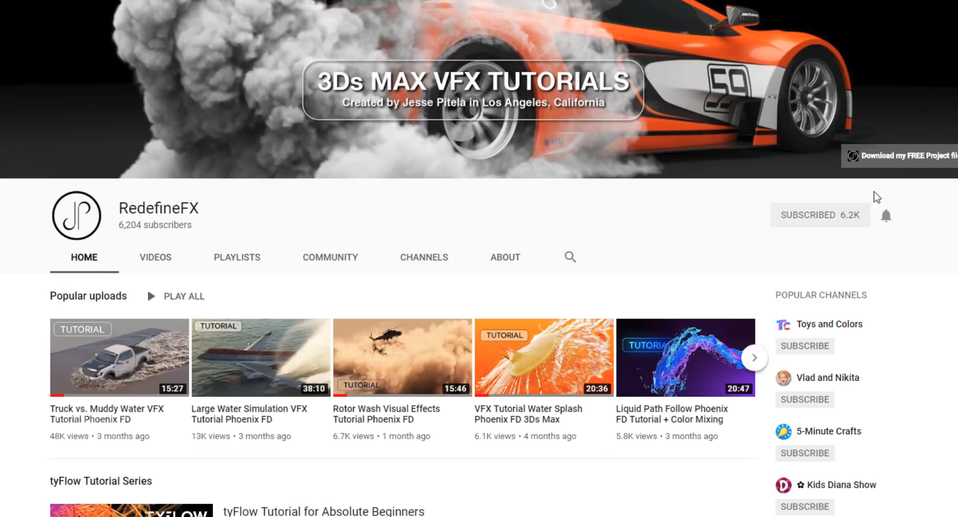
mouse_move(521, 393)
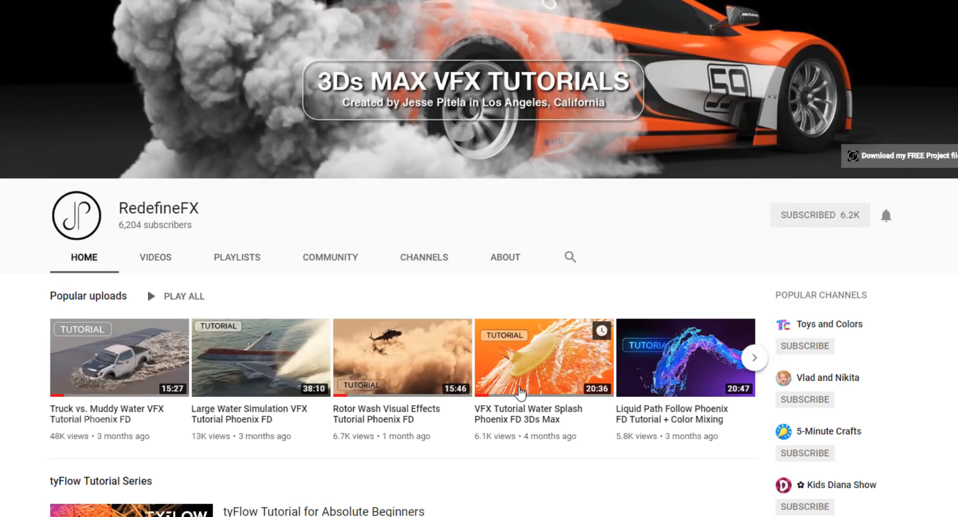
mouse_move(708, 480)
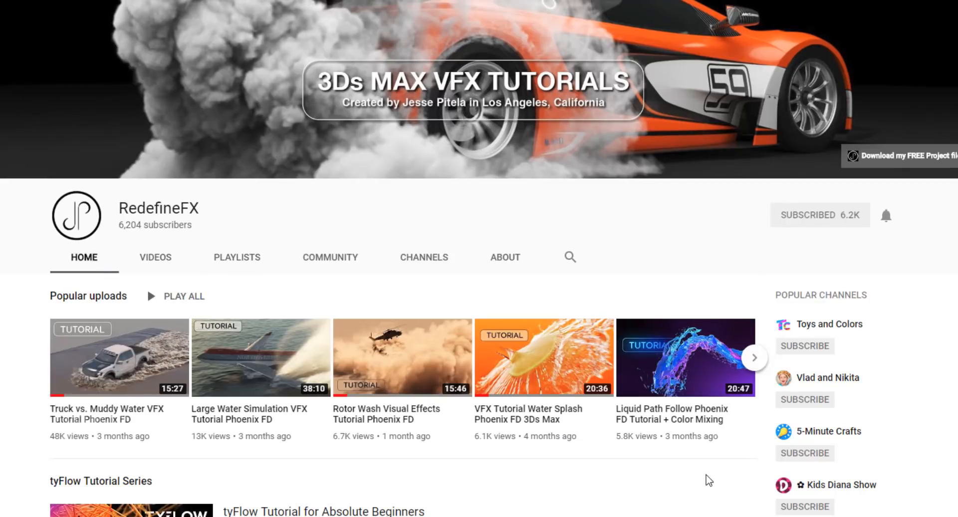